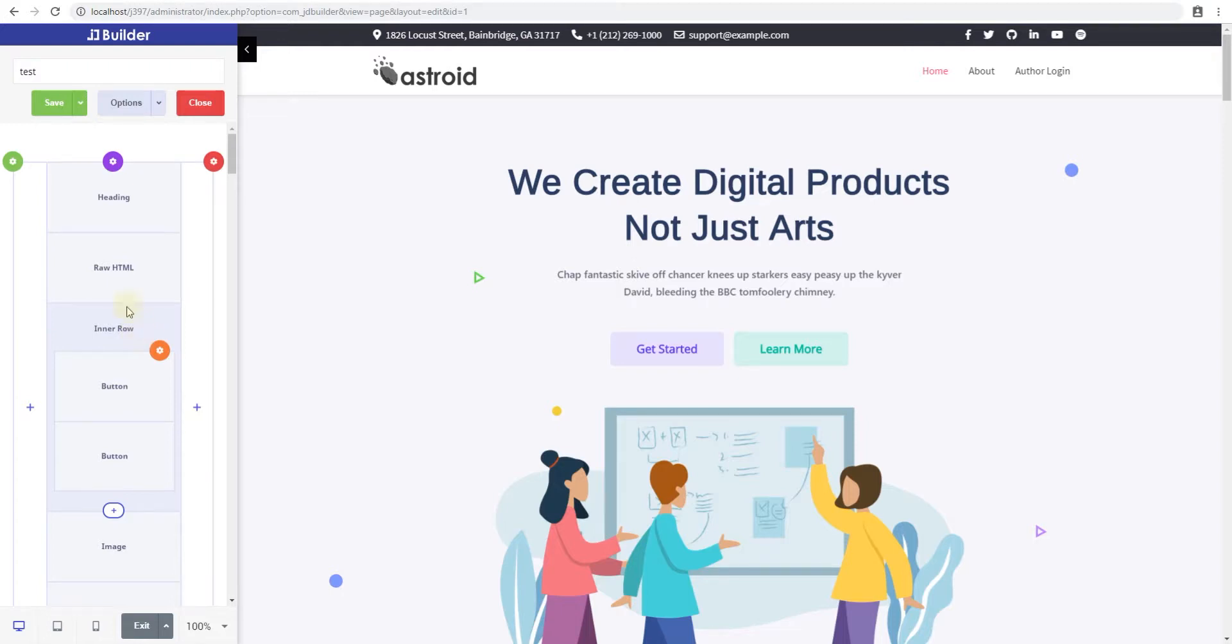
{"action": "mouse_move", "coordinate": [113, 307]}
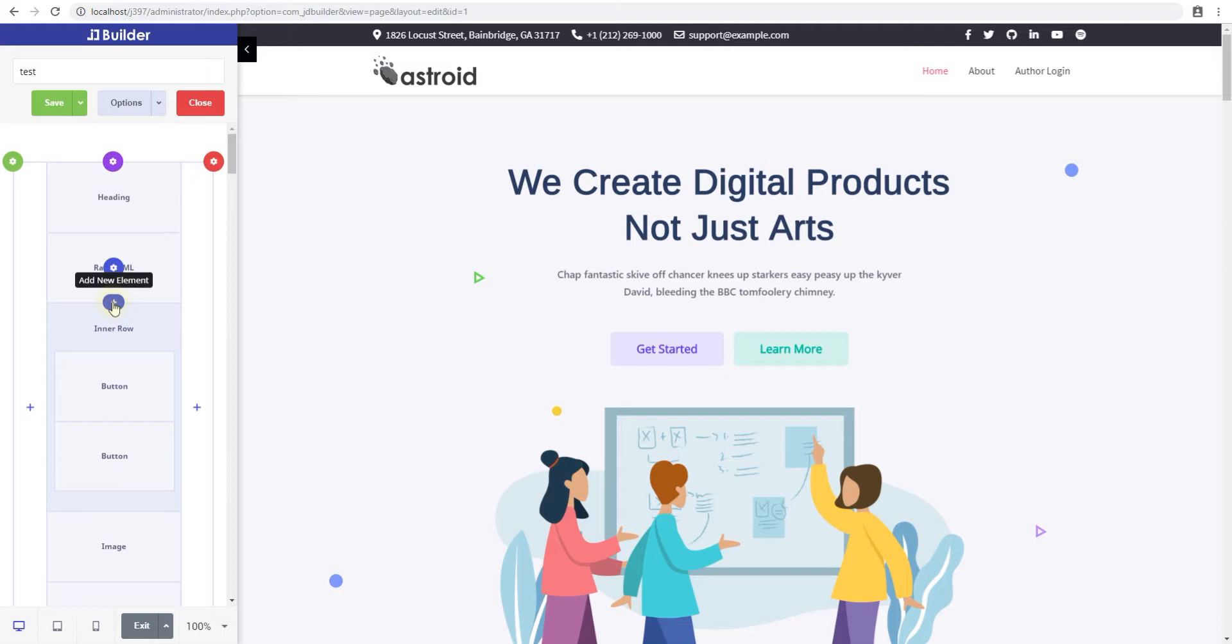
- Add a Tabs element above the inner row via the Select Element dialog
{"action": "left_click", "coordinate": [113, 305]}
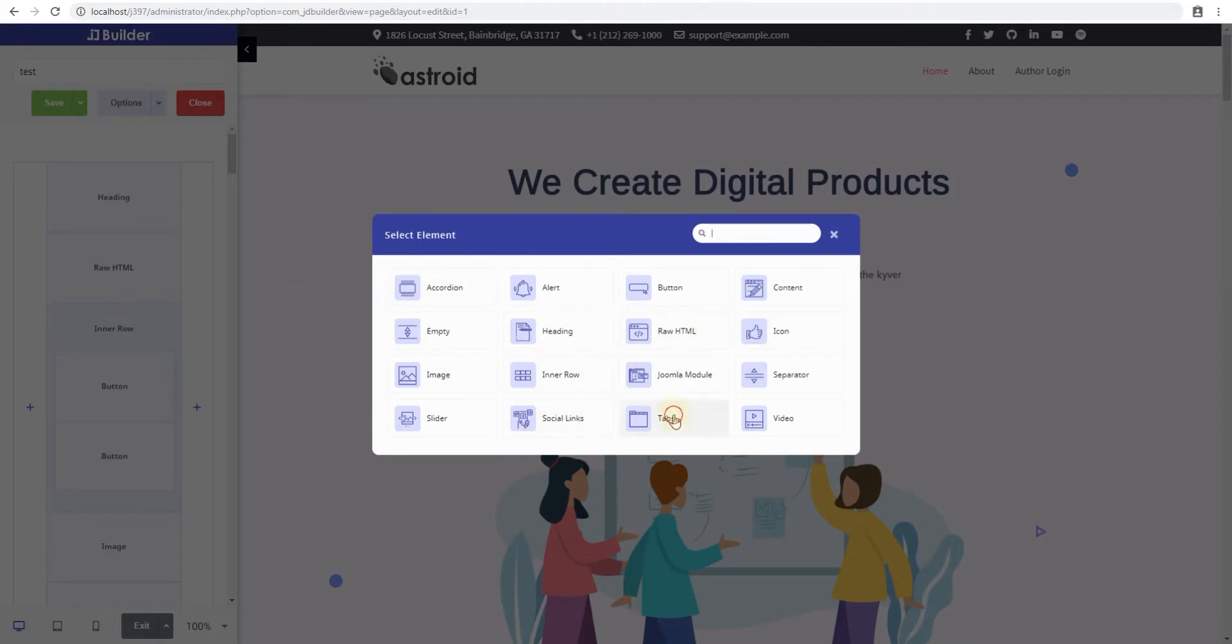
{"action": "left_click", "coordinate": [669, 418]}
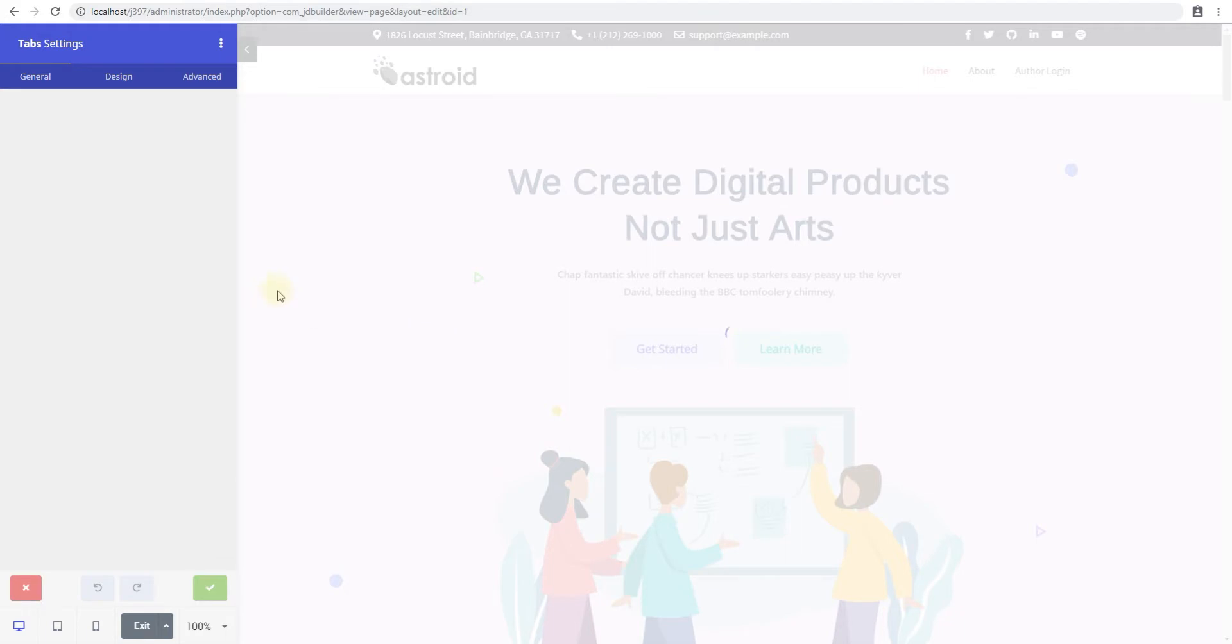
{"action": "mouse_move", "coordinate": [619, 315]}
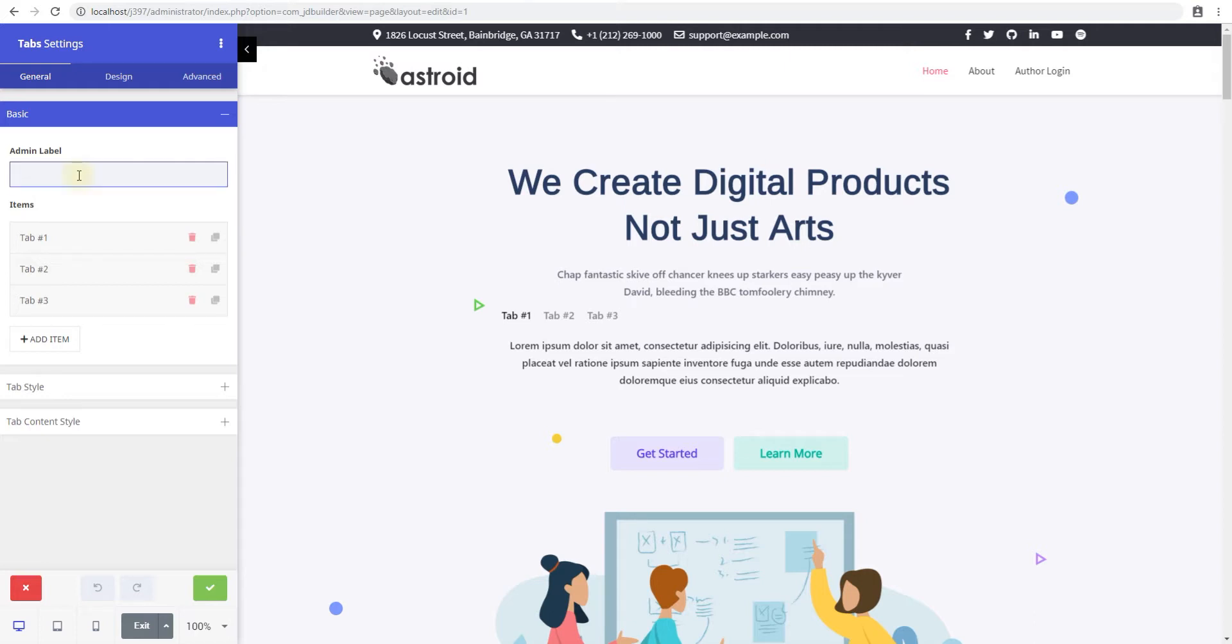
- Set the Admin Label to 'tabs test' and expand Tab #1's details
{"action": "type", "text": "tabs"}
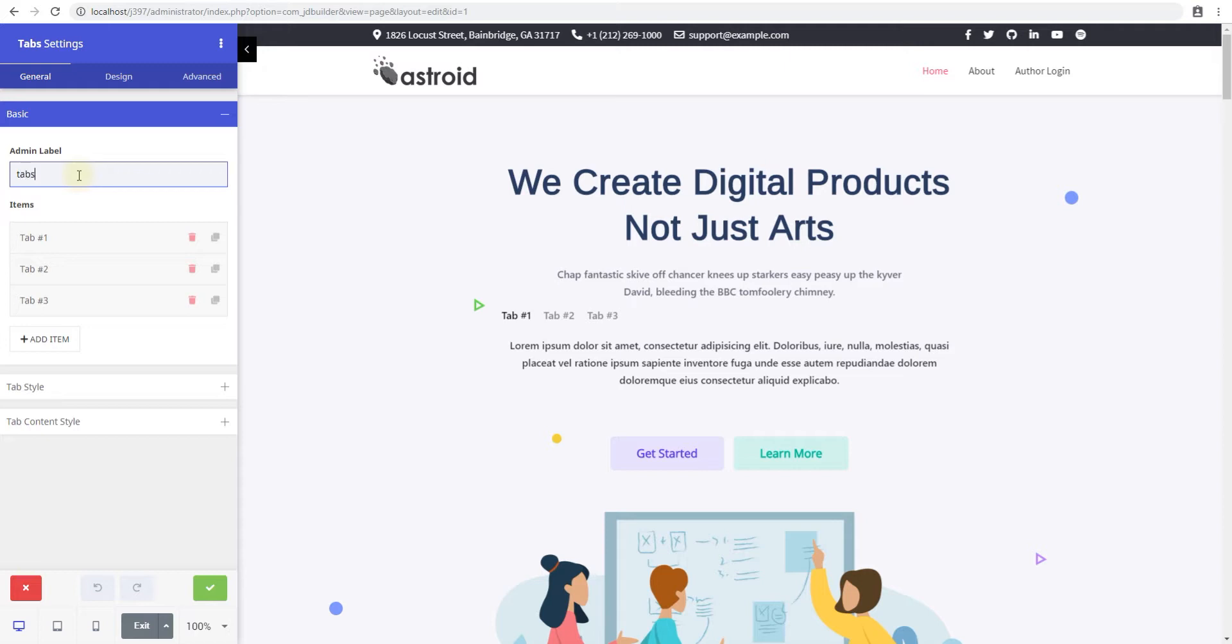
{"action": "type", "text": "test"}
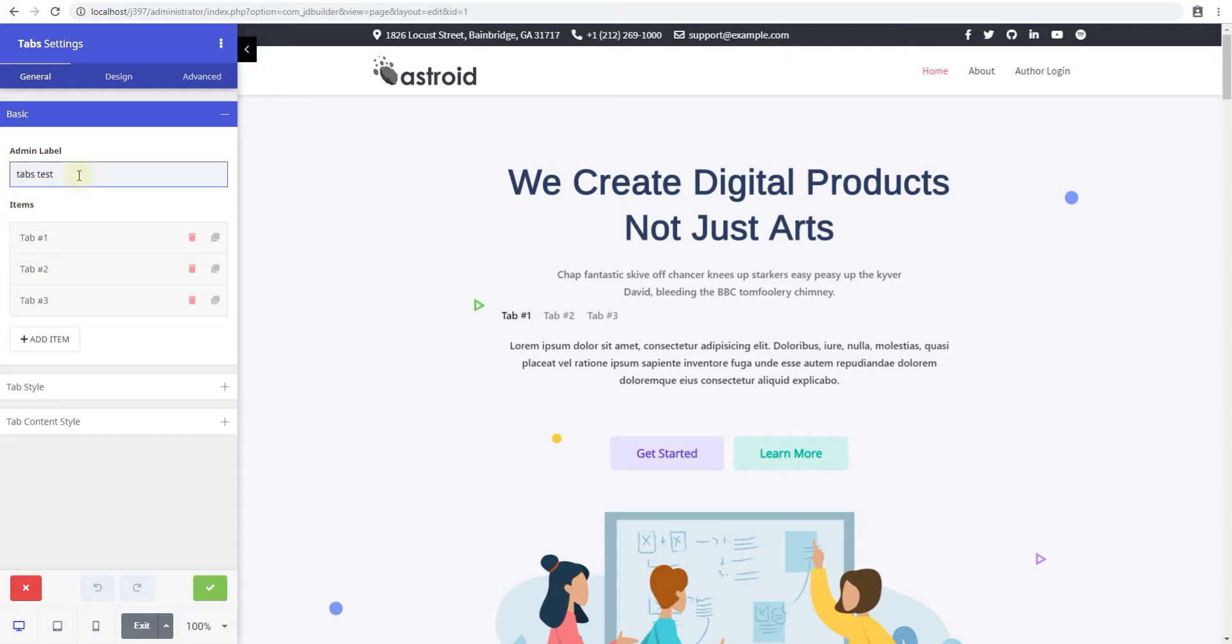
{"action": "left_click", "coordinate": [34, 237]}
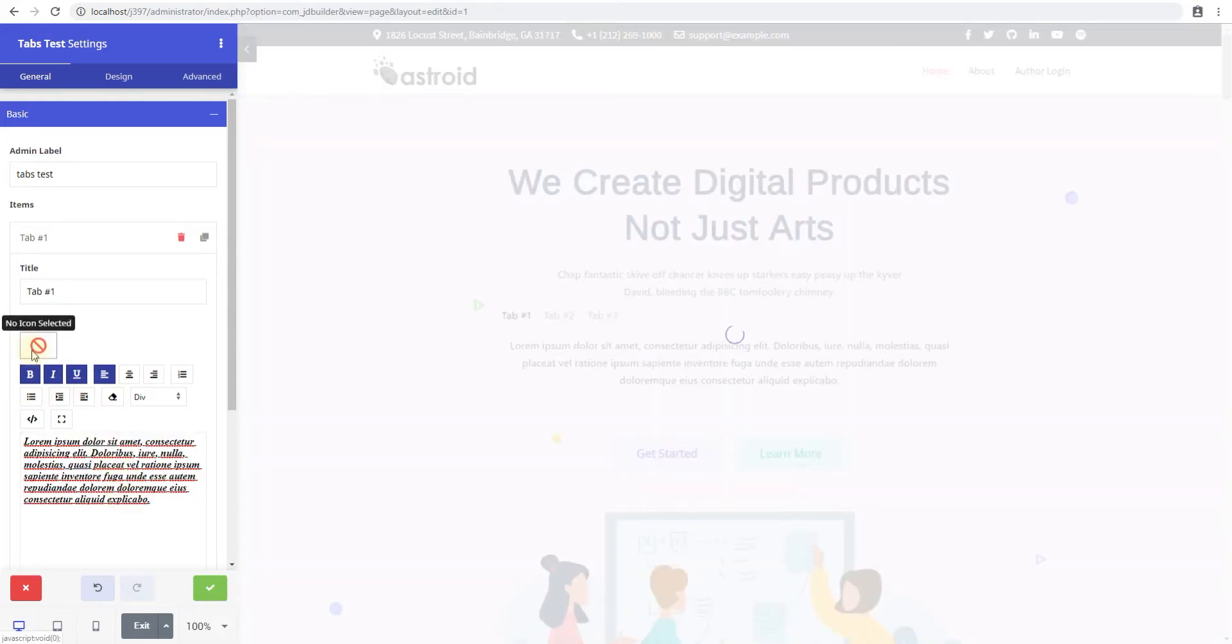
- Give the first tab a YouTube icon and the title 'Services'
{"action": "left_click", "coordinate": [38, 346]}
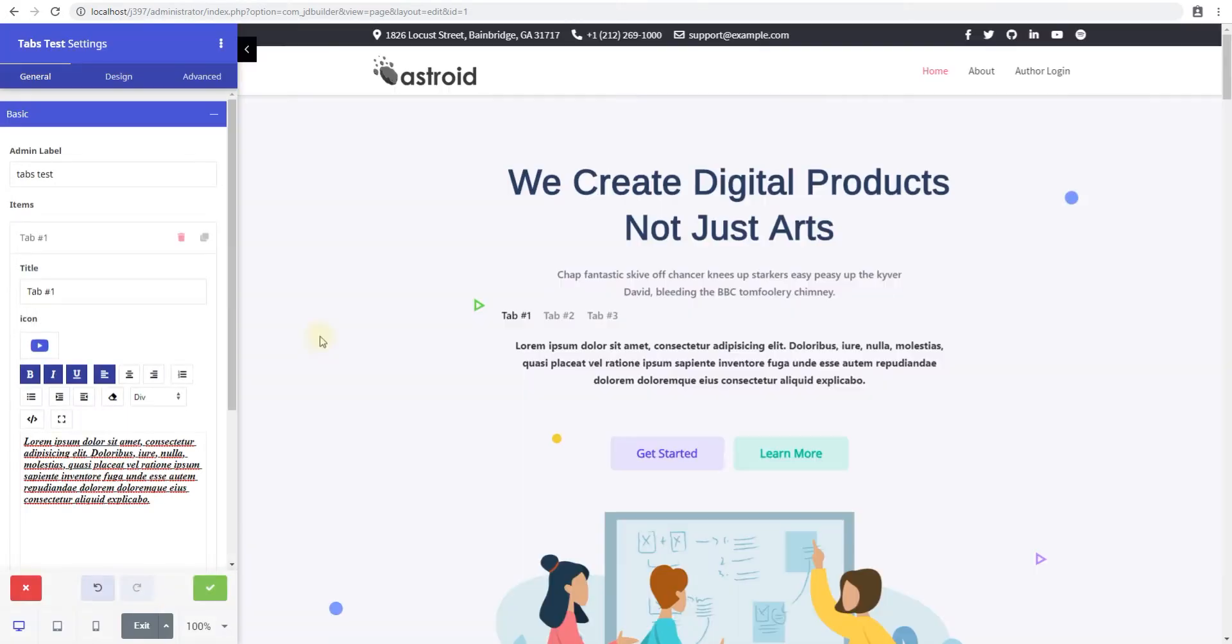
{"action": "left_click", "coordinate": [34, 238]}
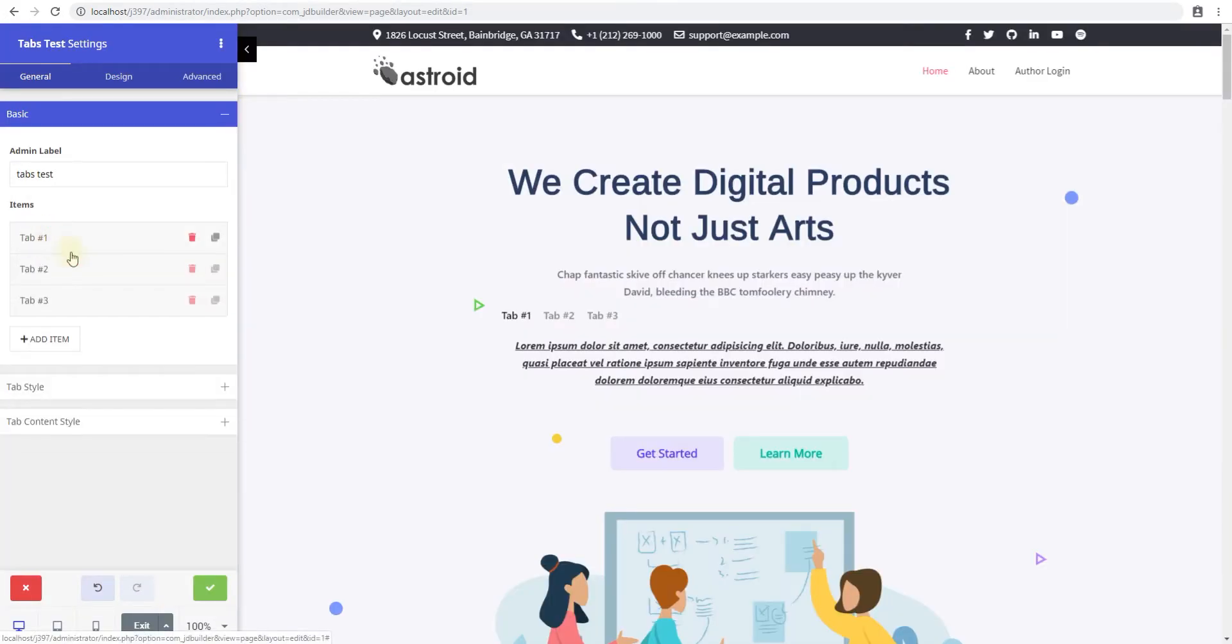
{"action": "left_click", "coordinate": [34, 238]}
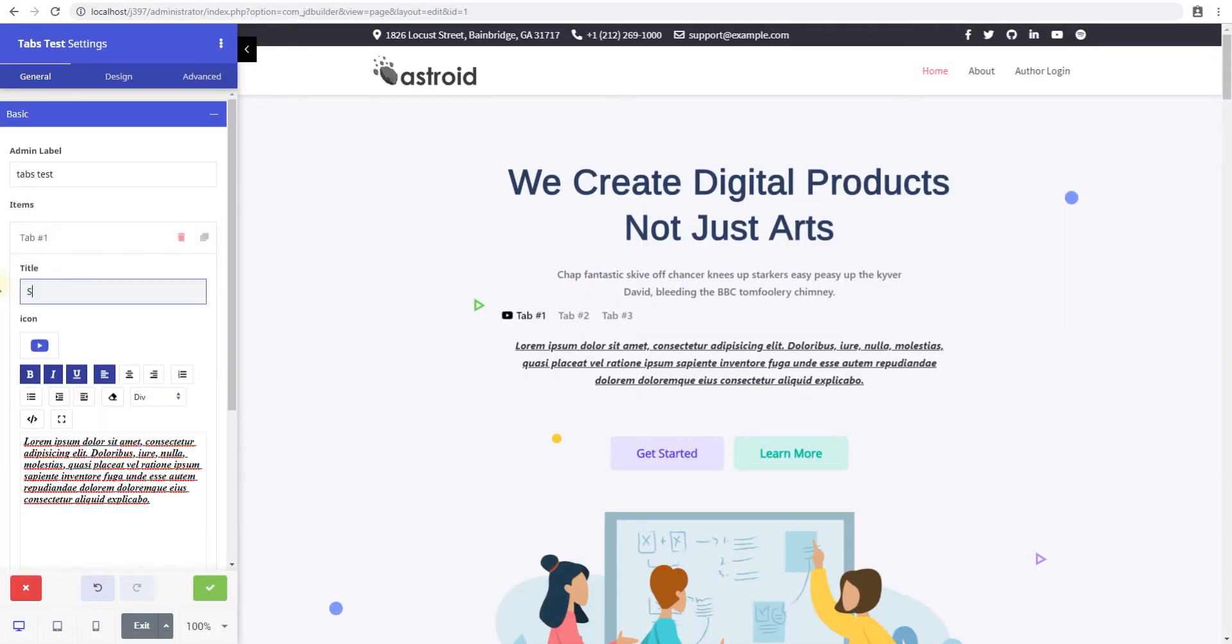
{"action": "type", "text": "ervices"}
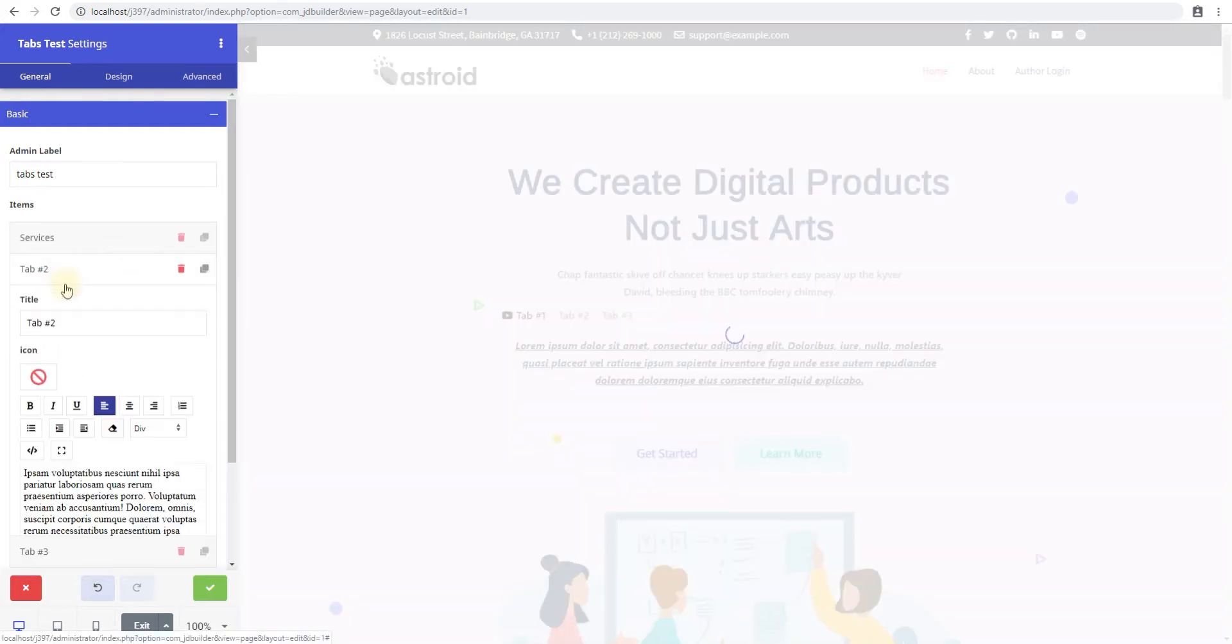
- Title the second tab 'Vimeo' and give it the Vimeo icon
{"action": "triple_click", "coordinate": [112, 322]}
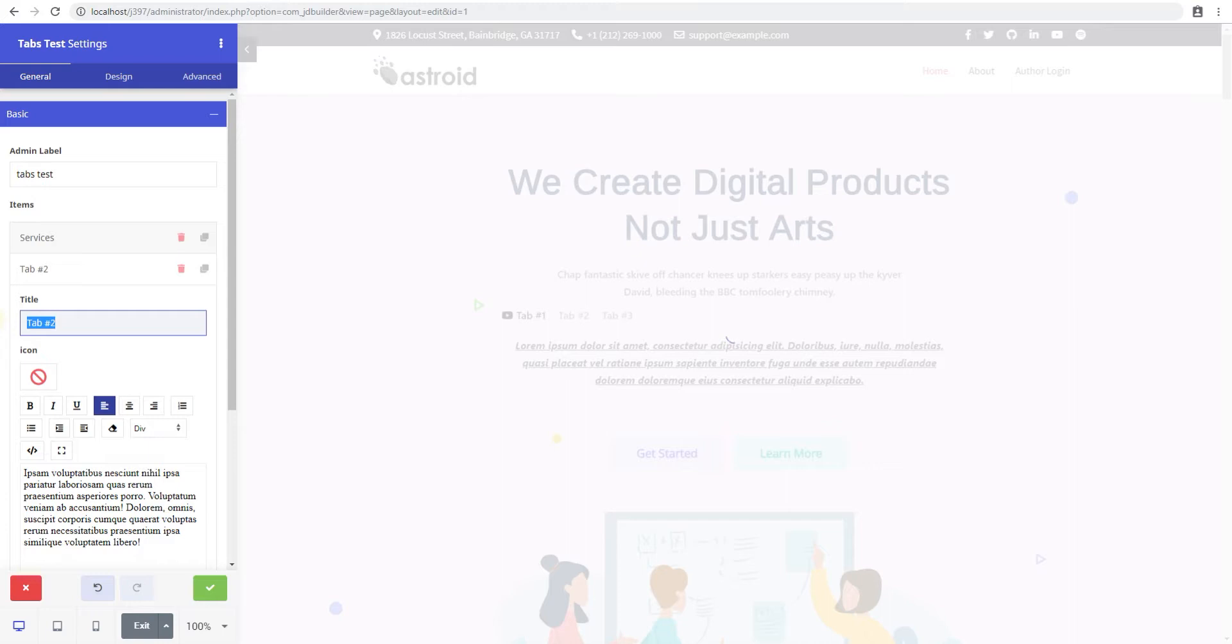
{"action": "type", "text": "c"}
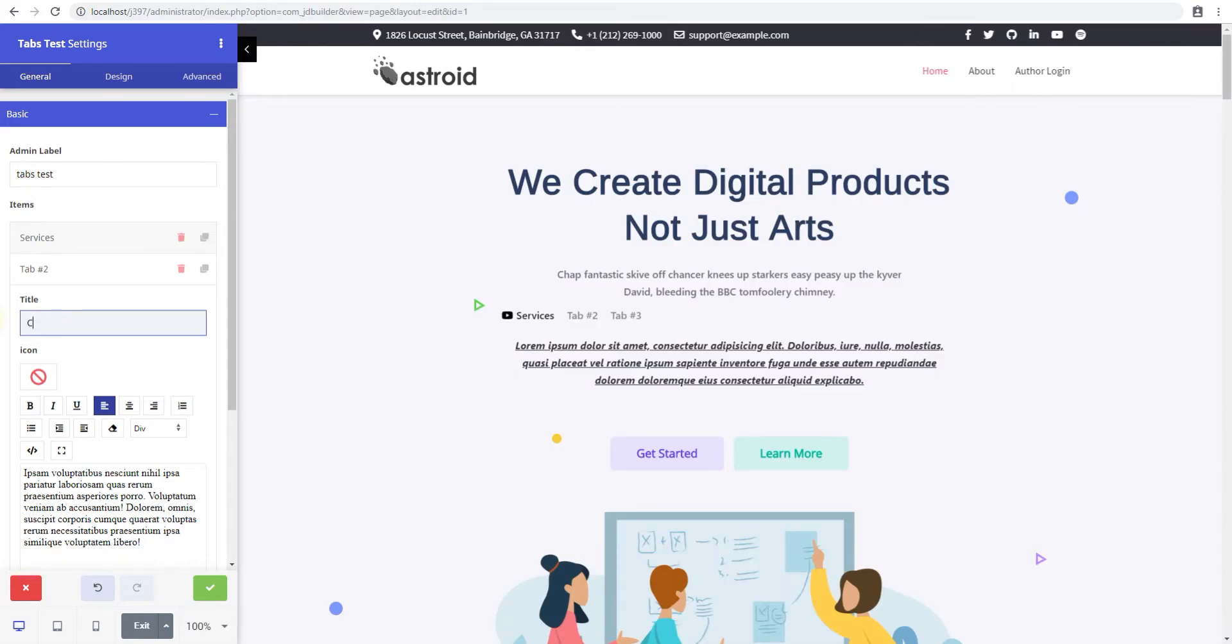
{"action": "key", "text": "Backspace"}
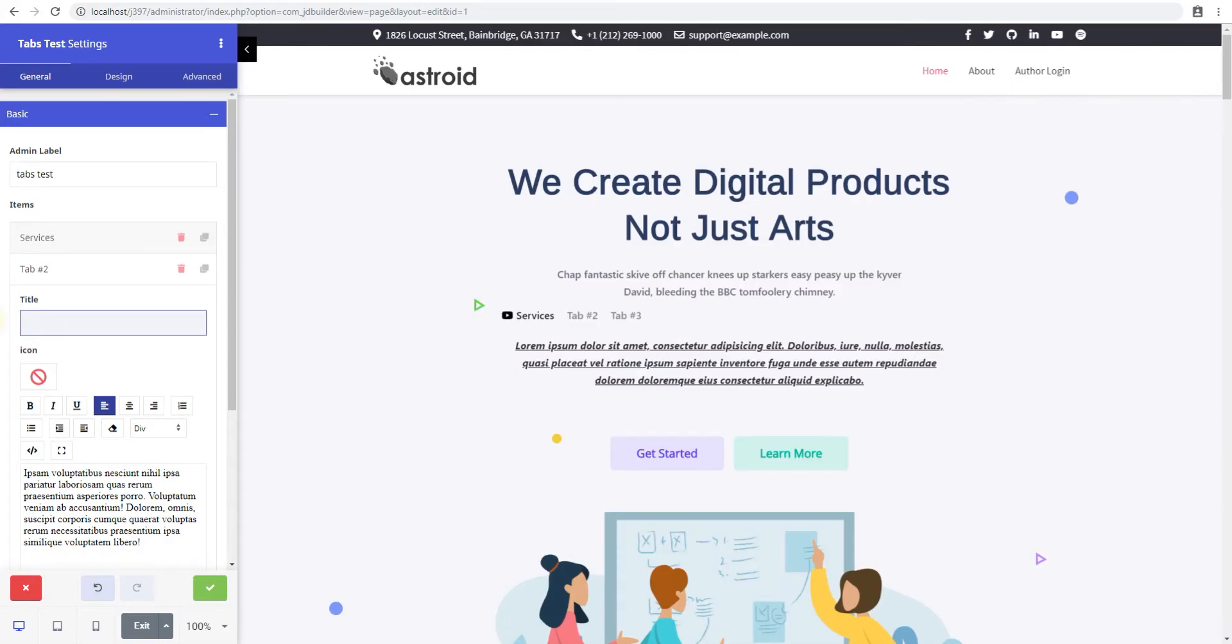
{"action": "type", "text": "Vie"}
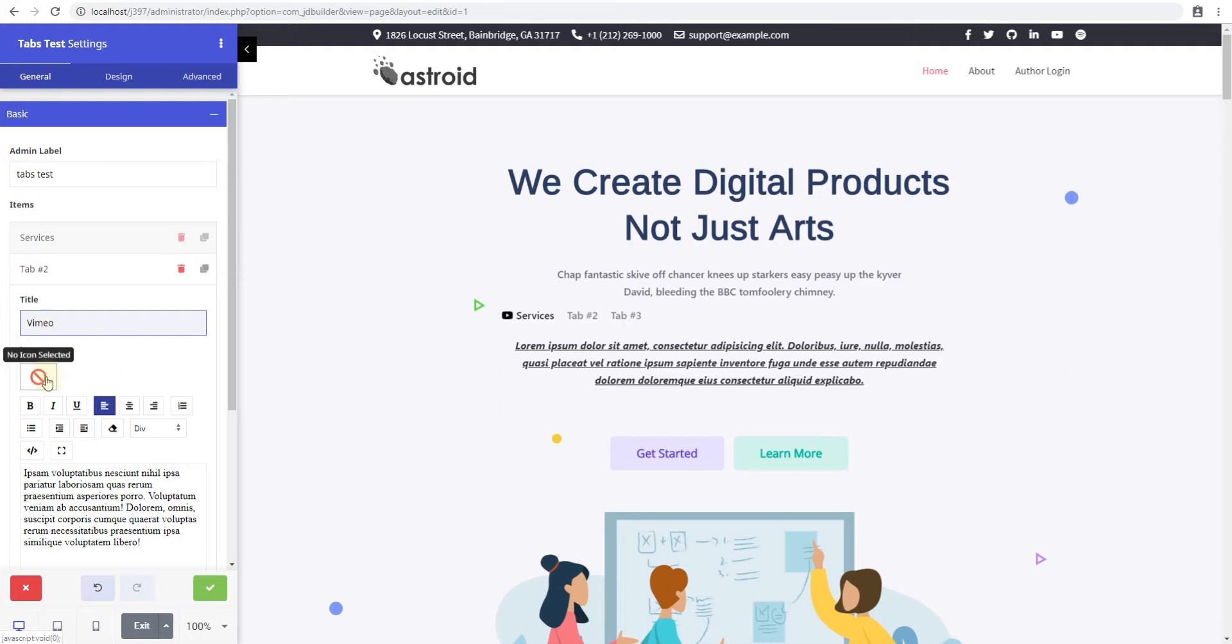
{"action": "left_click", "coordinate": [38, 378]}
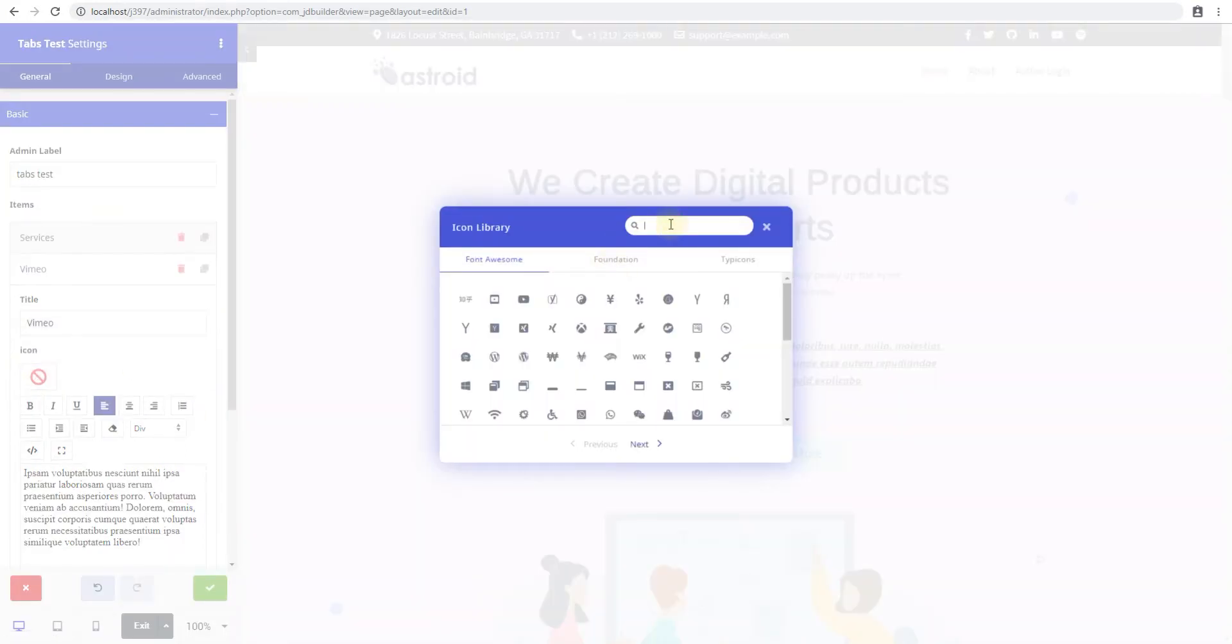
{"action": "type", "text": "vimeo"}
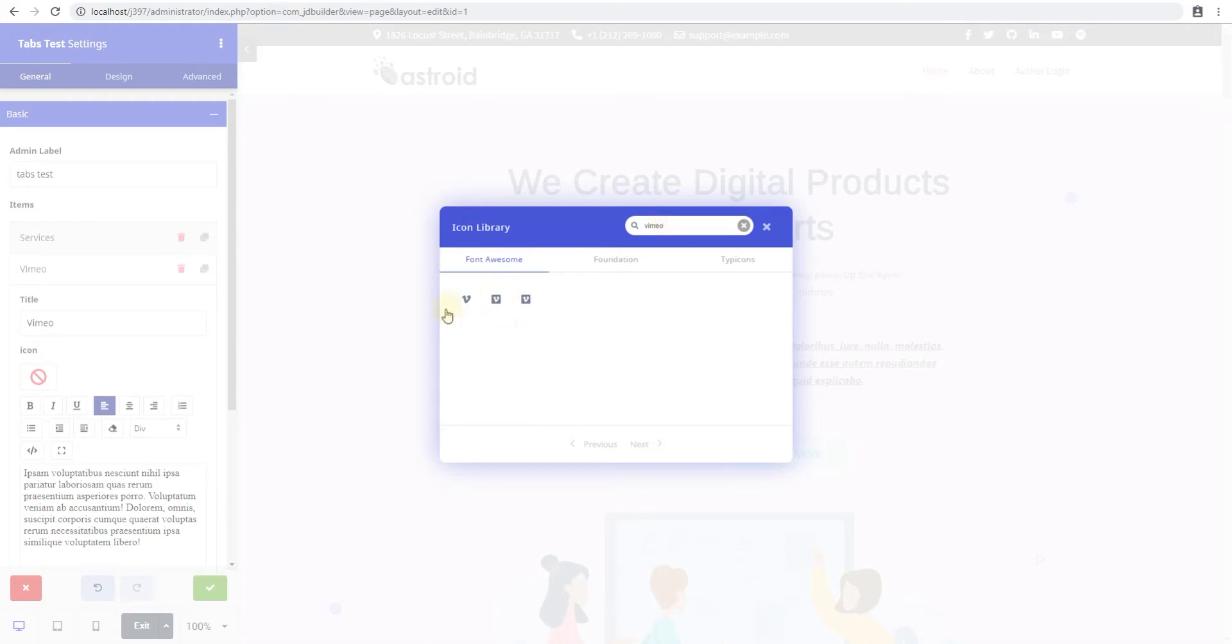
{"action": "left_click", "coordinate": [465, 299]}
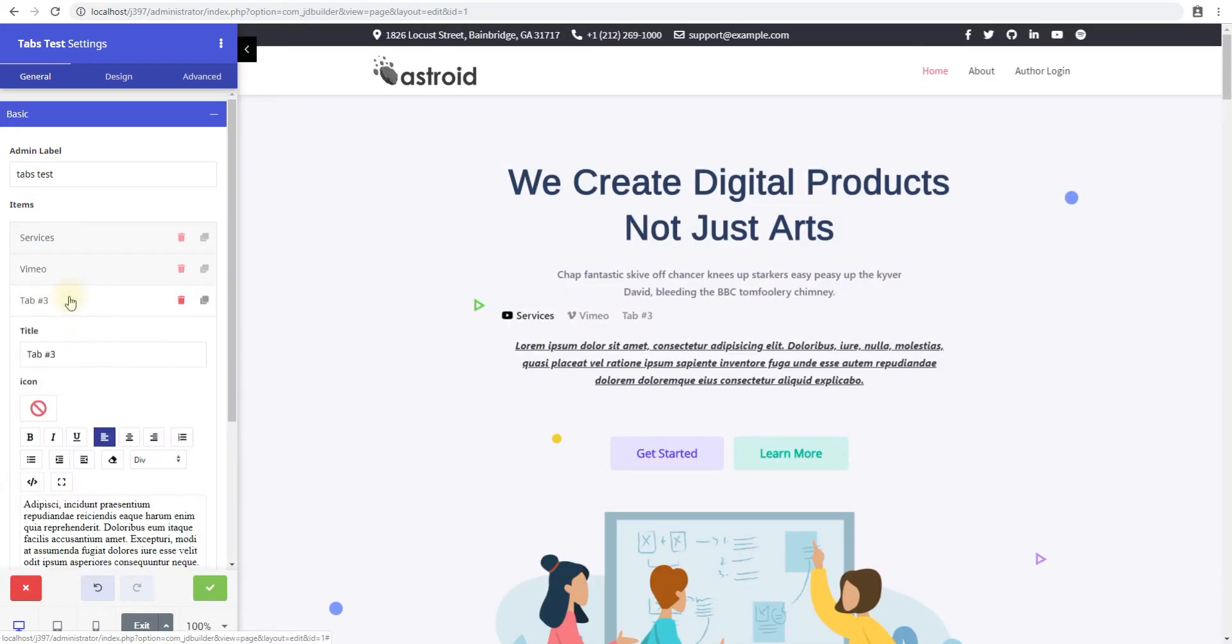
- Move Vimeo above Services, then duplicate Tab #3 and delete the copy
{"action": "left_click", "coordinate": [34, 300]}
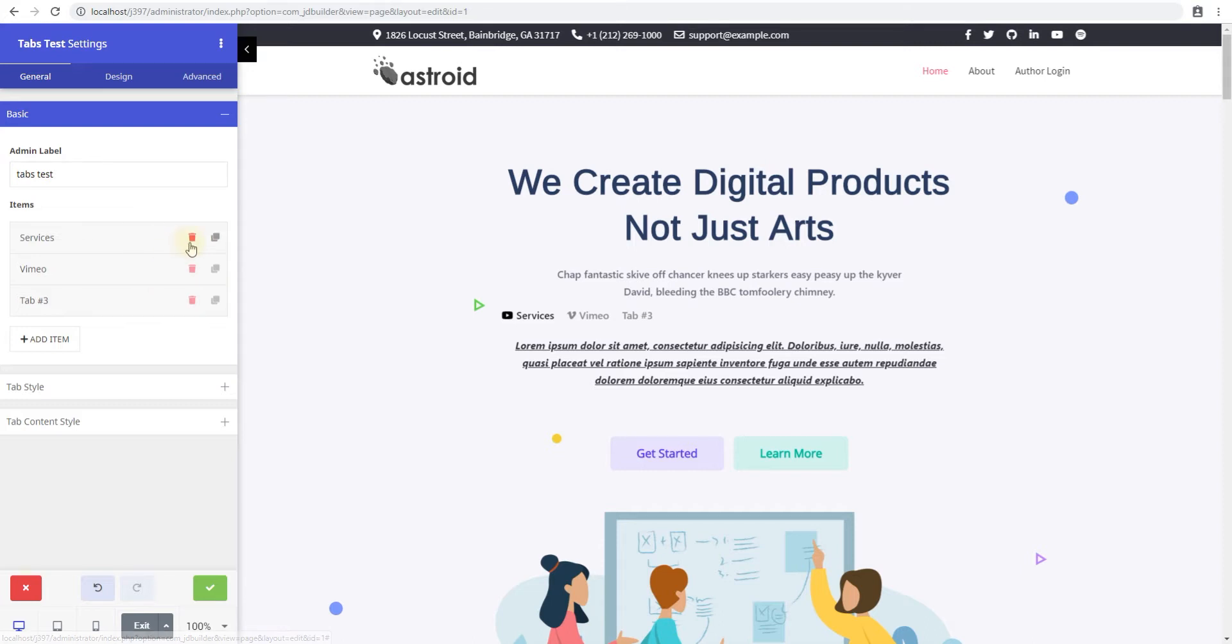
{"action": "mouse_move", "coordinate": [193, 269]}
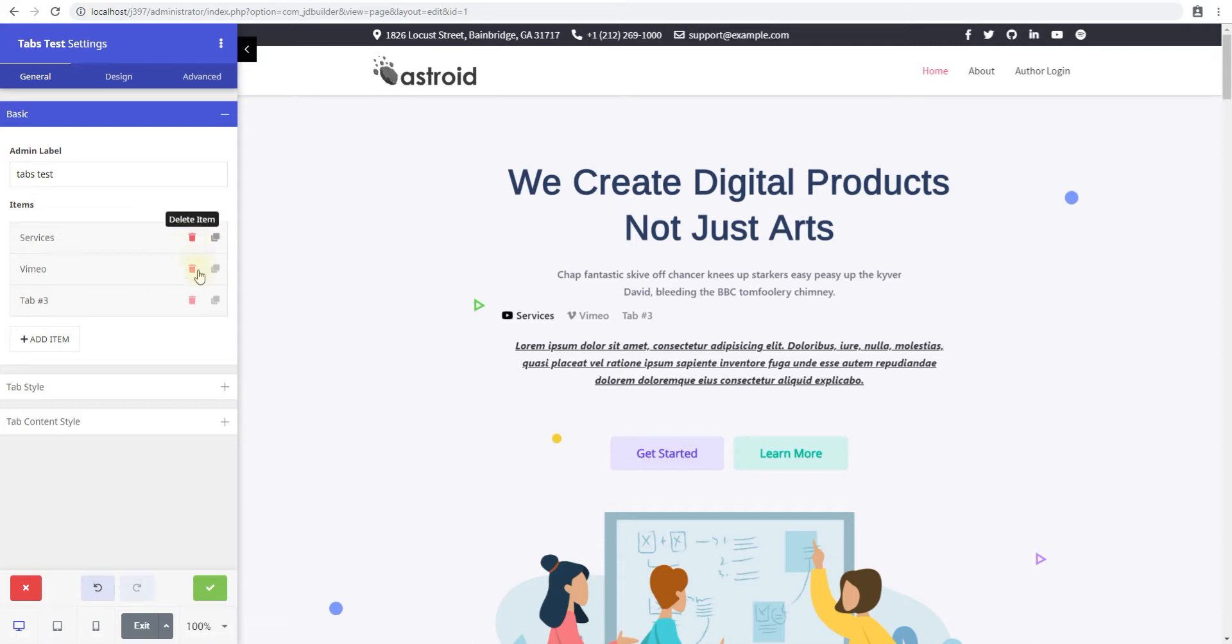
{"action": "mouse_move", "coordinate": [126, 275]}
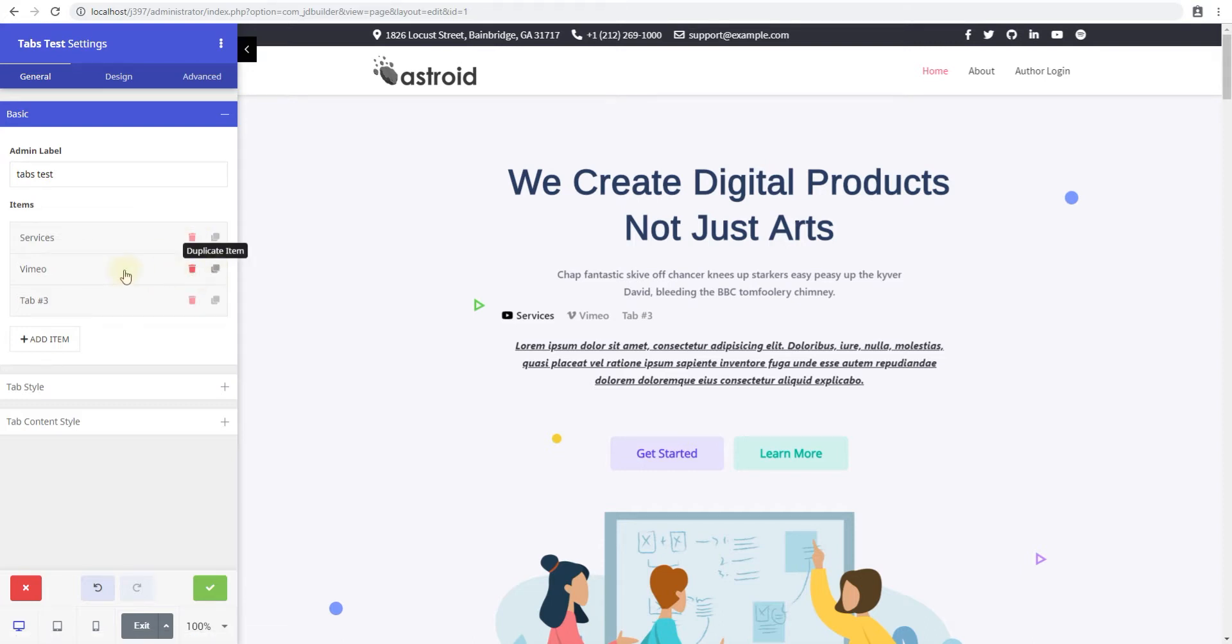
{"action": "left_click_drag", "start_coordinate": [125, 269], "coordinate": [95, 238]}
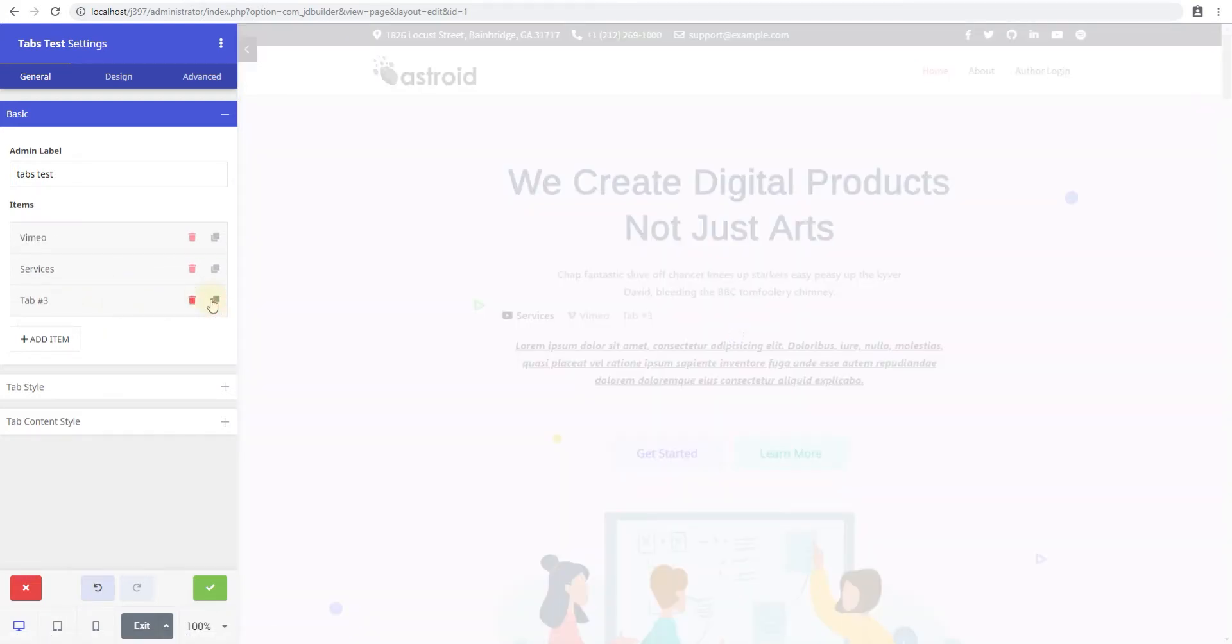
{"action": "left_click", "coordinate": [214, 302]}
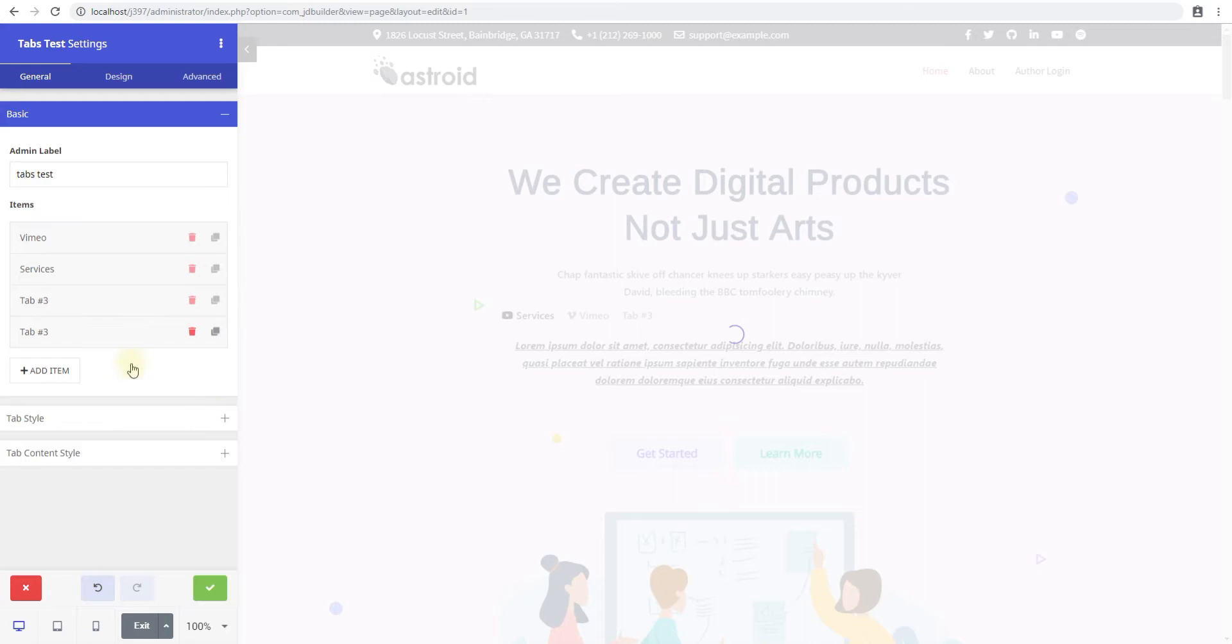
{"action": "mouse_move", "coordinate": [192, 331]}
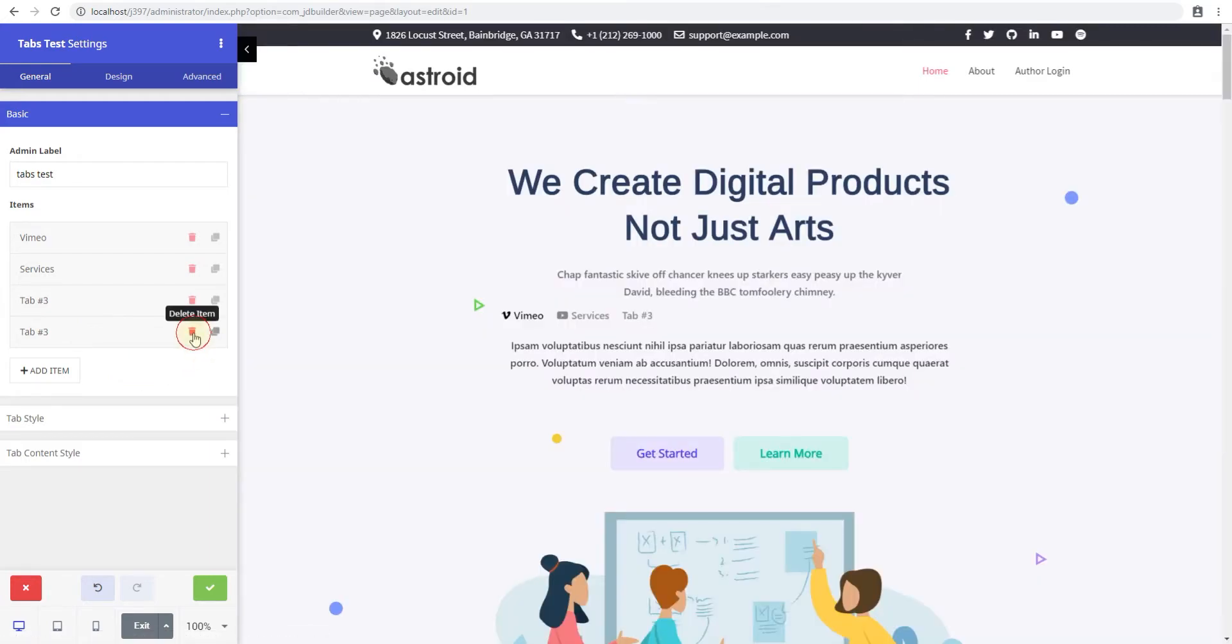
{"action": "left_click", "coordinate": [192, 332]}
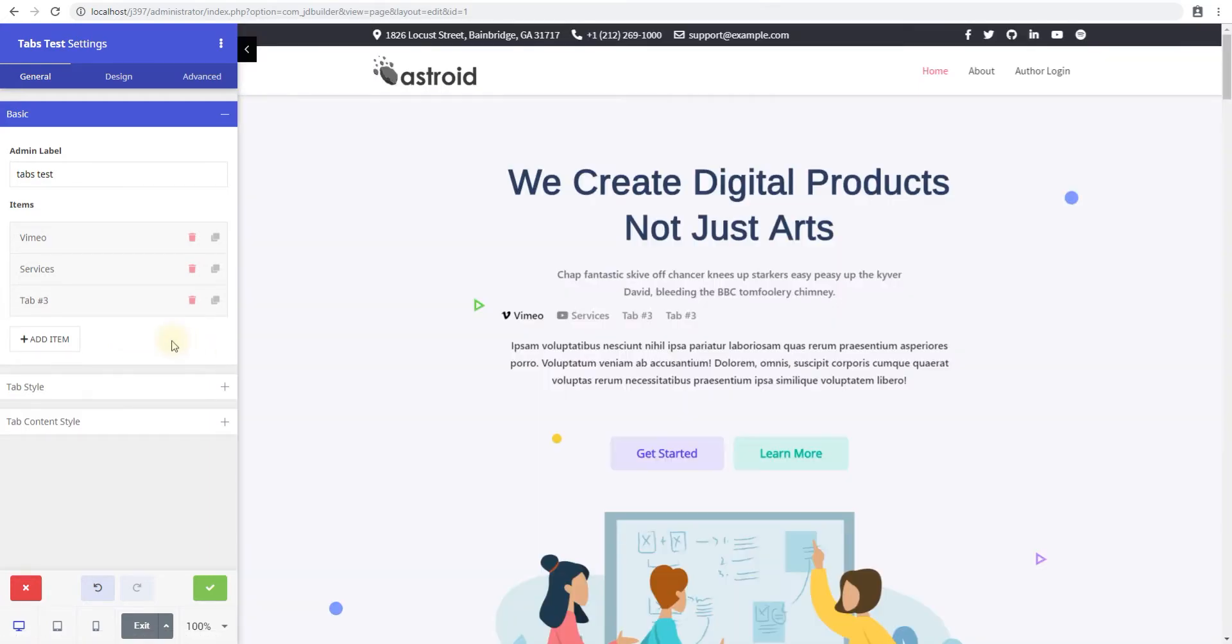
{"action": "mouse_move", "coordinate": [70, 342]}
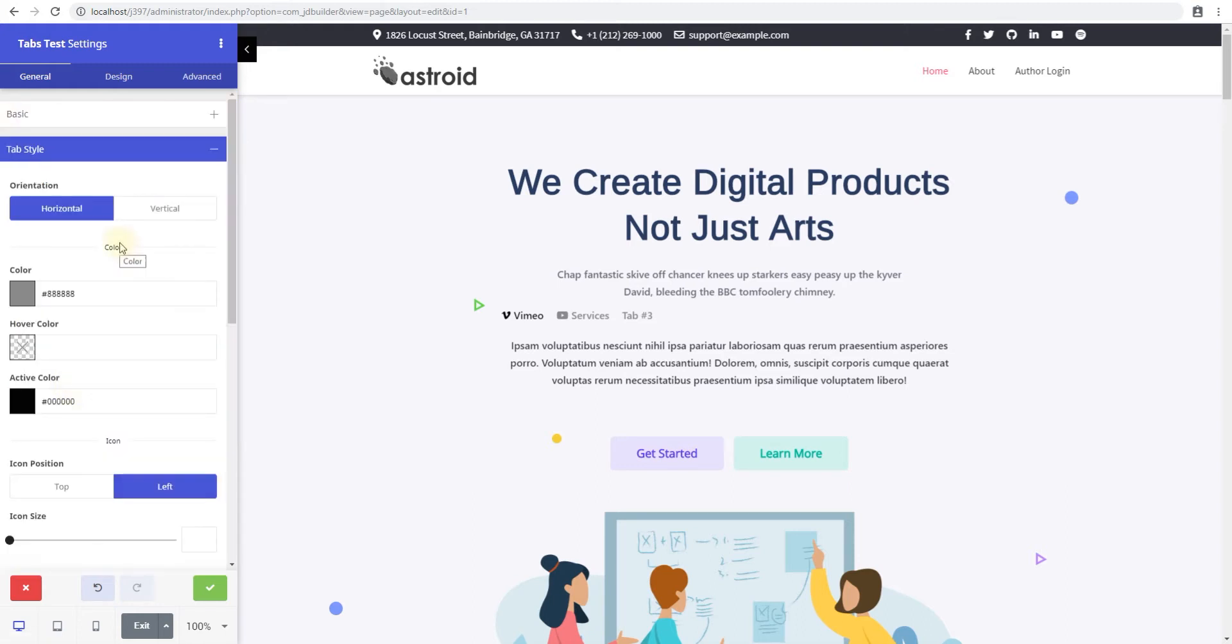
{"action": "mouse_move", "coordinate": [130, 256]}
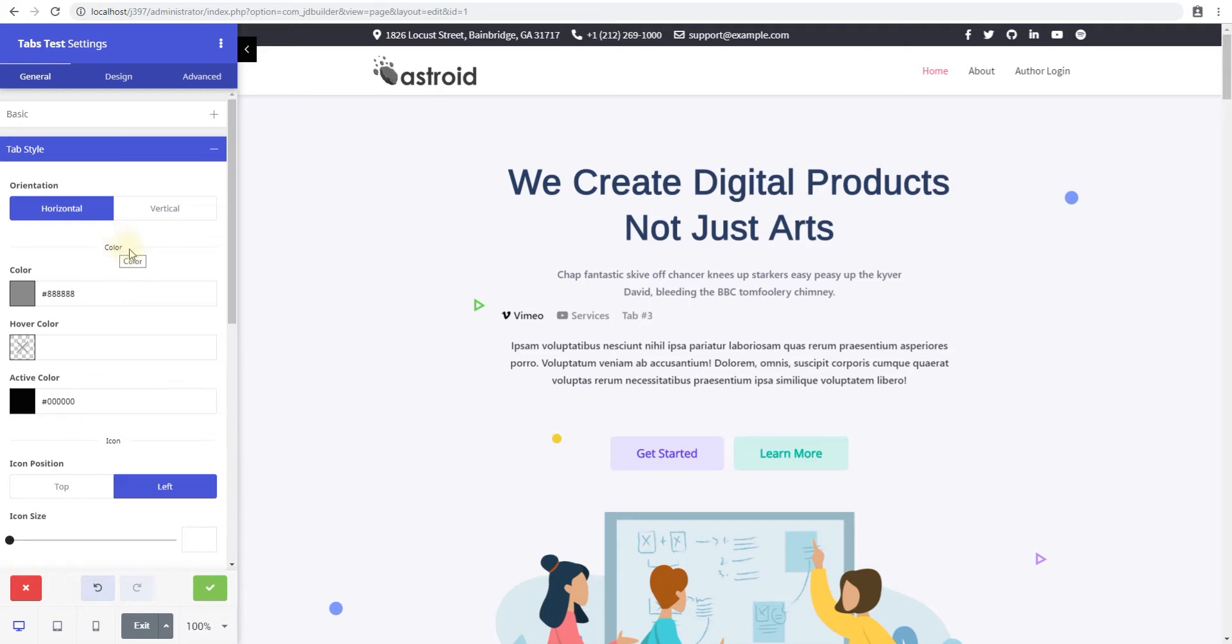
{"action": "mouse_move", "coordinate": [416, 241]}
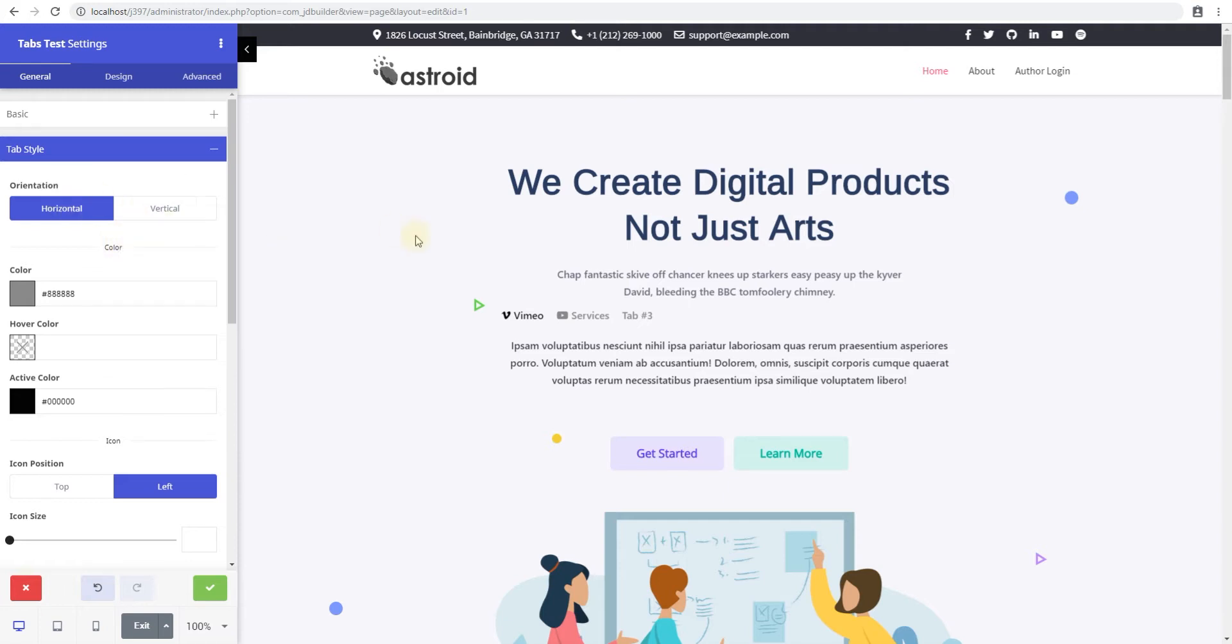
{"action": "mouse_move", "coordinate": [165, 208]}
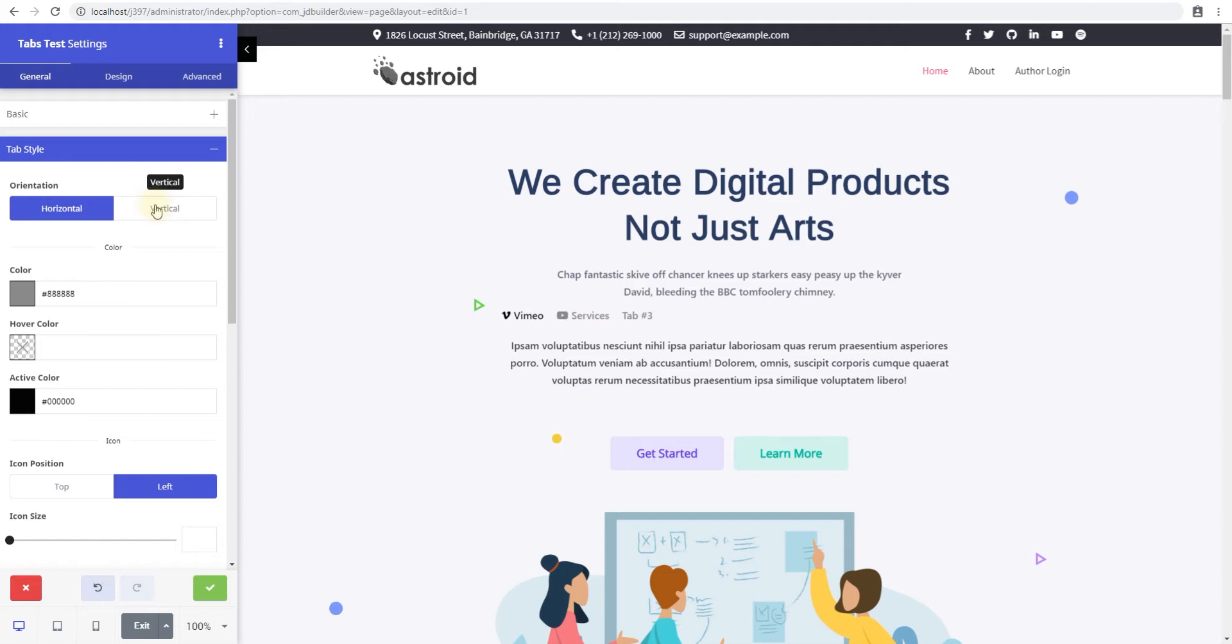
- Set the Tab Style orientation to Vertical
{"action": "left_click", "coordinate": [164, 208]}
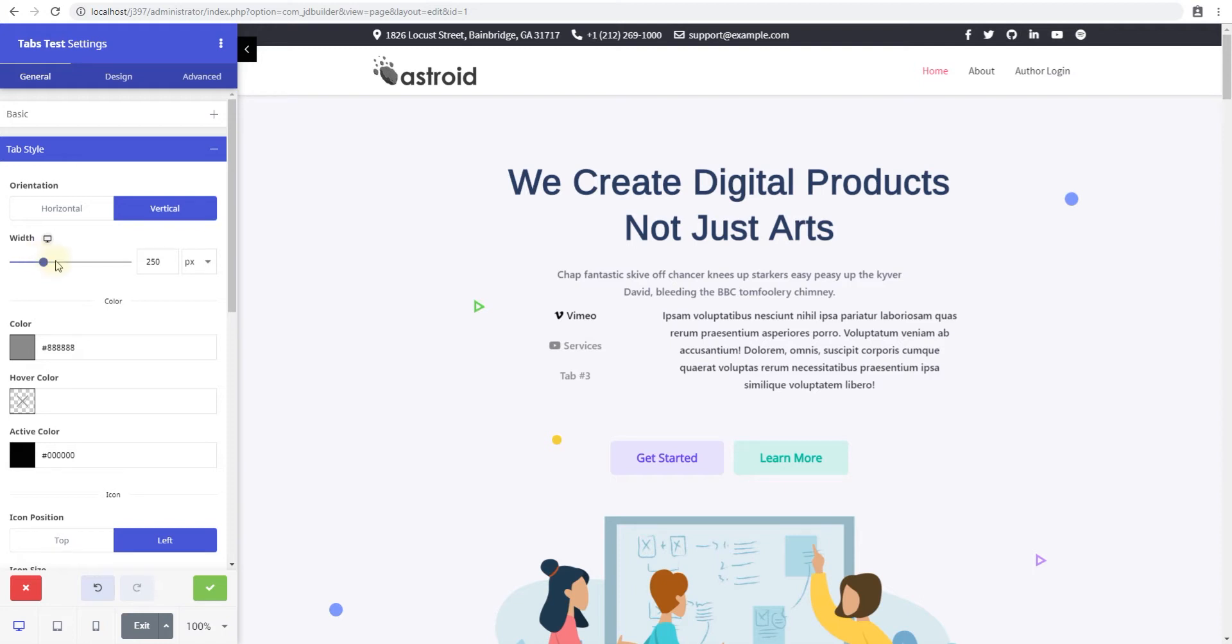
- Adjust the Width slider until the vertical tab column reads 175 px
{"action": "left_click_drag", "start_coordinate": [43, 261], "coordinate": [67, 262]}
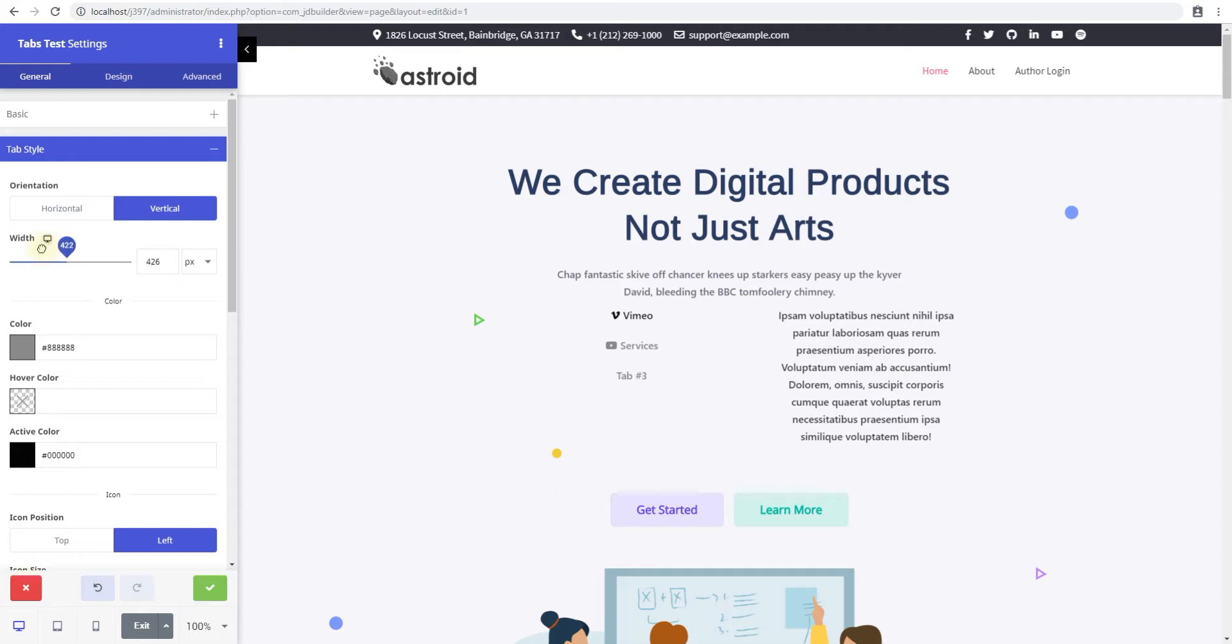
{"action": "left_click_drag", "start_coordinate": [43, 248], "coordinate": [28, 247]}
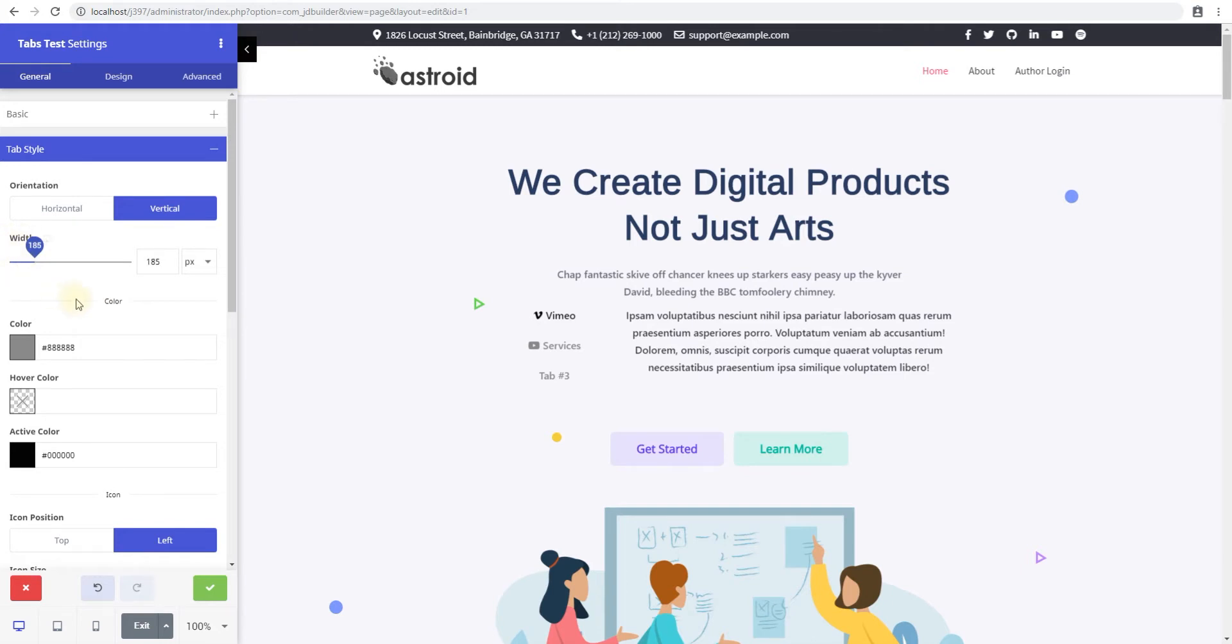
{"action": "mouse_move", "coordinate": [466, 347]}
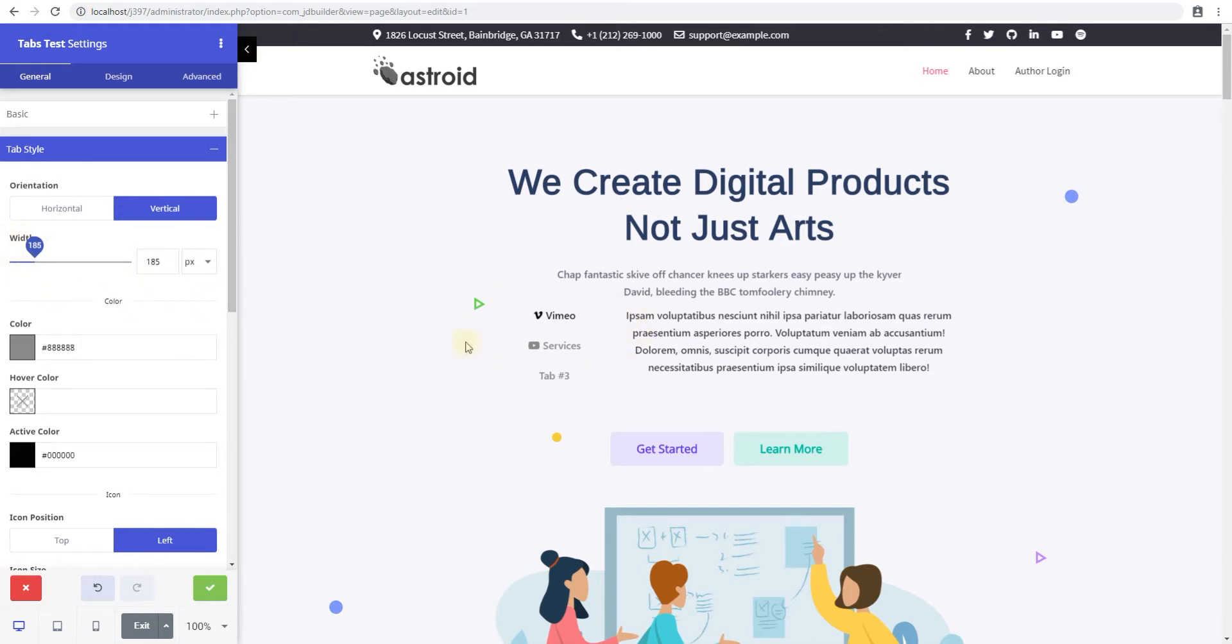
{"action": "mouse_move", "coordinate": [34, 246]}
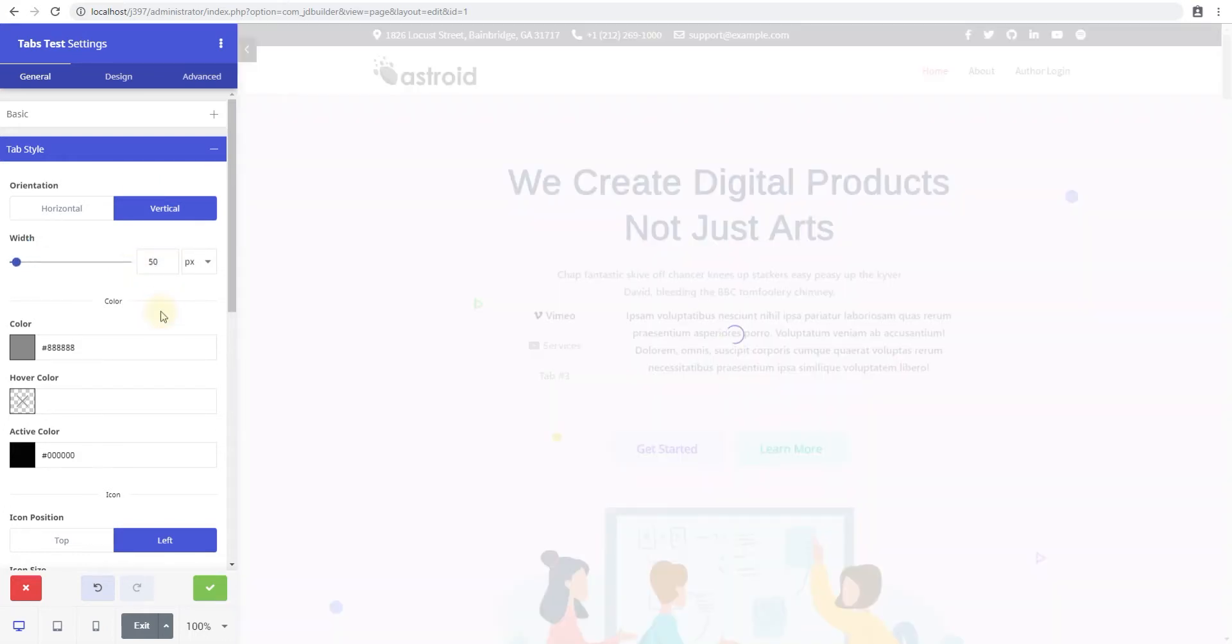
{"action": "mouse_move", "coordinate": [218, 327]}
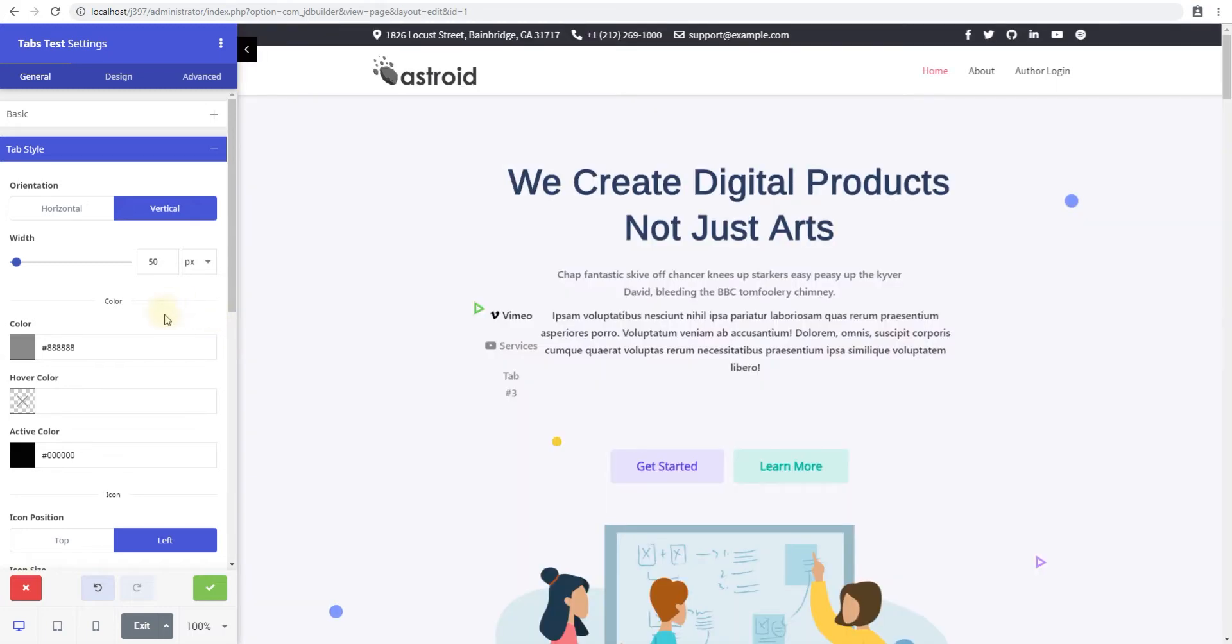
{"action": "mouse_move", "coordinate": [537, 367]}
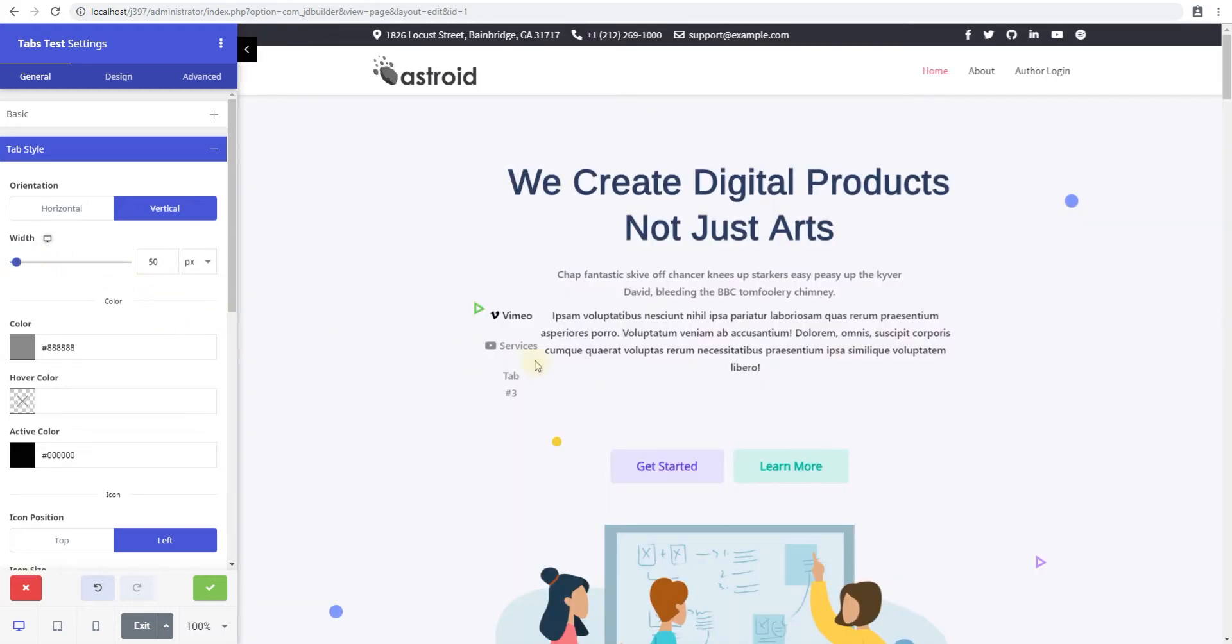
{"action": "mouse_move", "coordinate": [106, 288]}
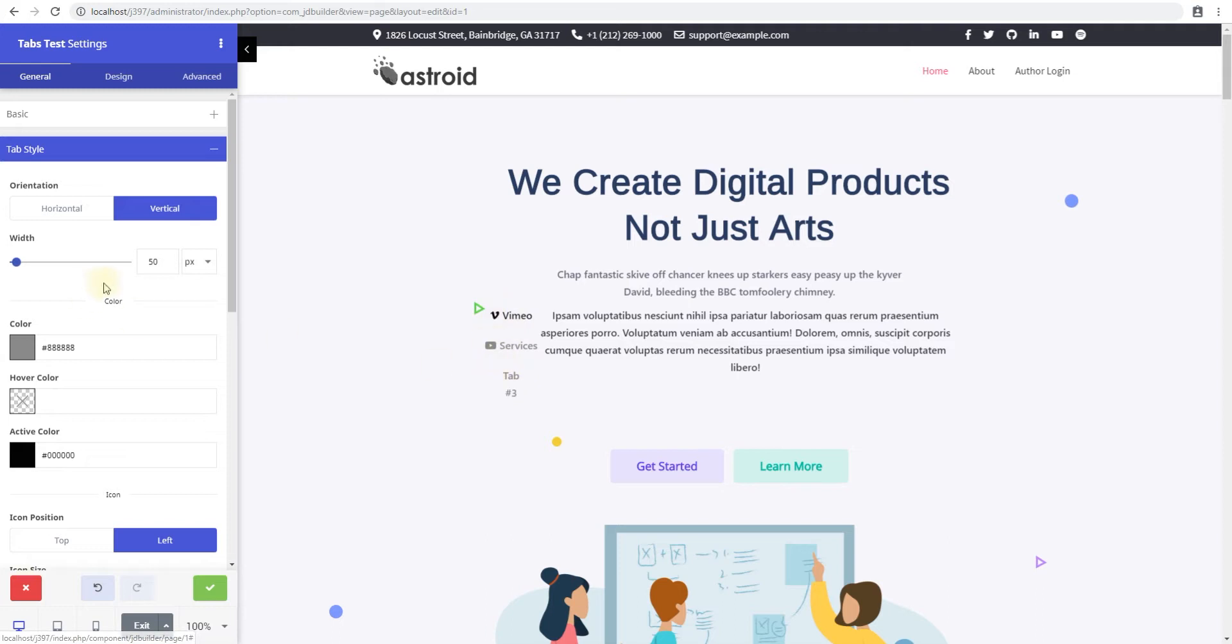
{"action": "left_click_drag", "start_coordinate": [15, 262], "coordinate": [35, 262]}
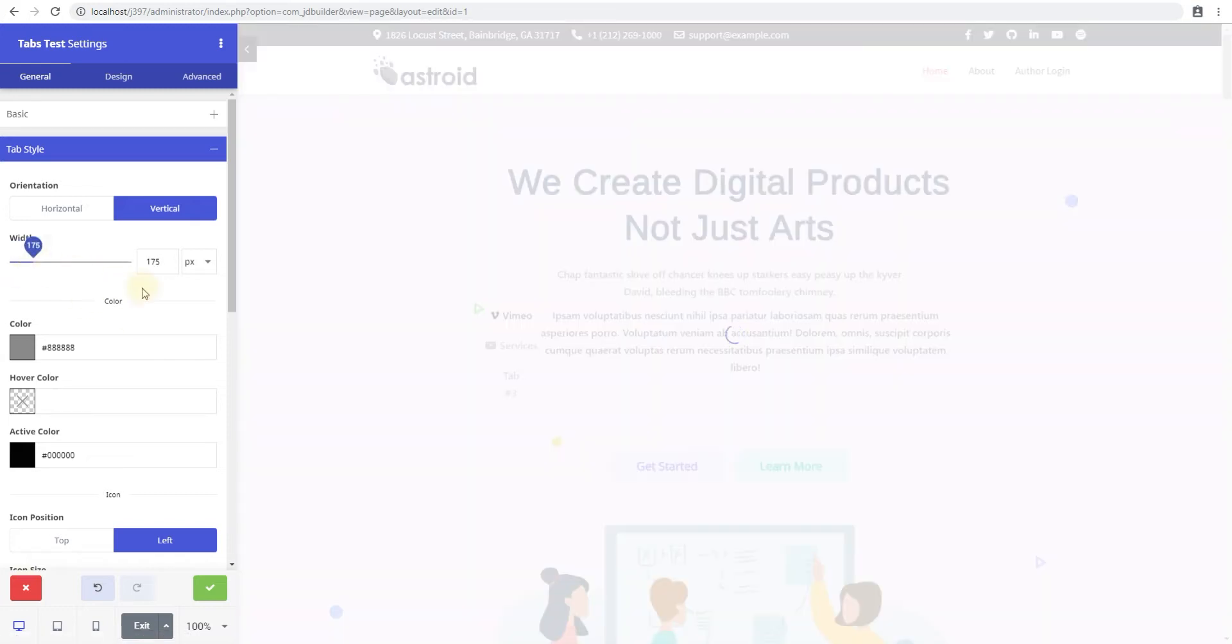
{"action": "mouse_move", "coordinate": [122, 253]}
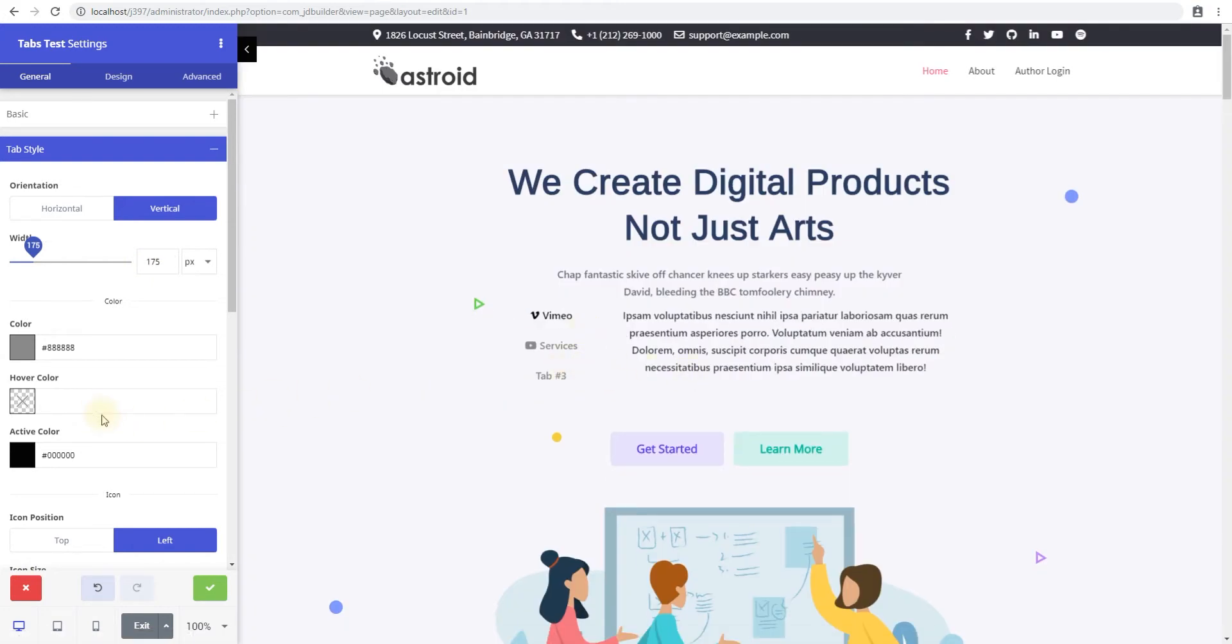
{"action": "mouse_move", "coordinate": [22, 353]}
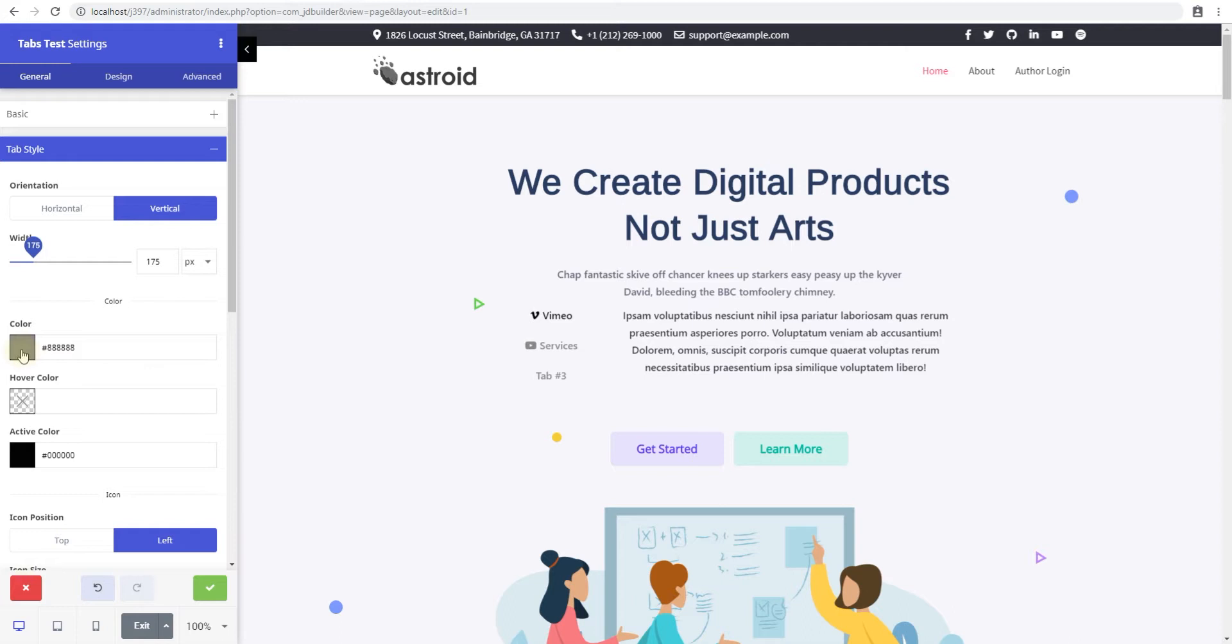
- Set tab colors: normal #ff0000, hover #00ff32, active #004eff
{"action": "left_click", "coordinate": [22, 348]}
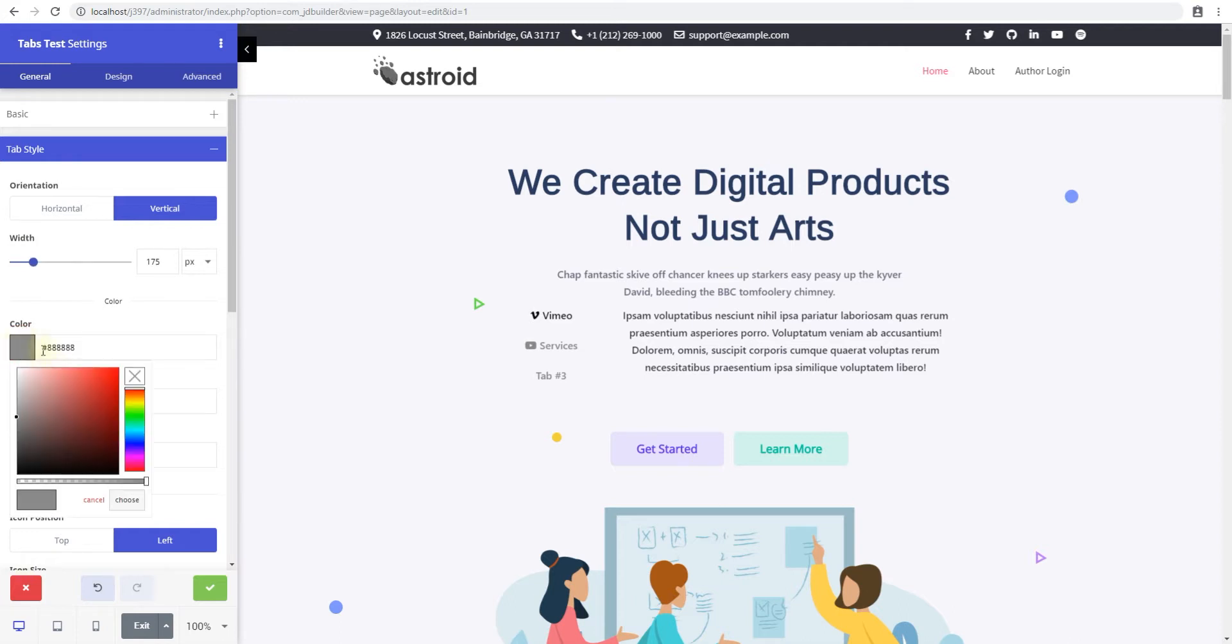
{"action": "left_click", "coordinate": [125, 500]}
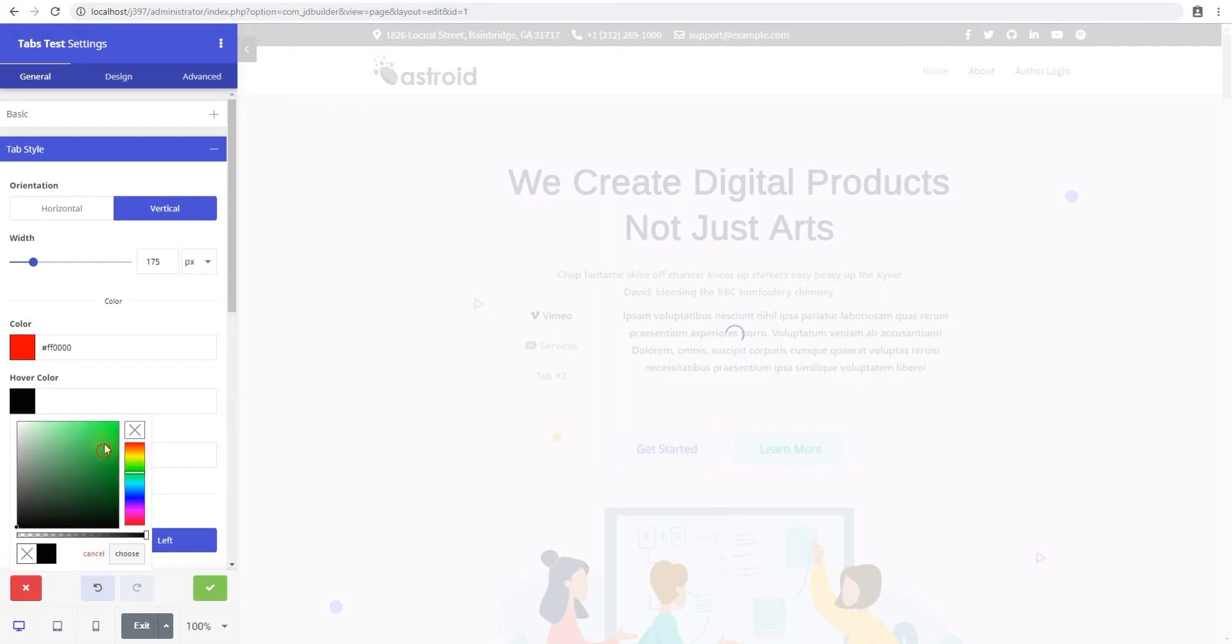
{"action": "left_click", "coordinate": [126, 554]}
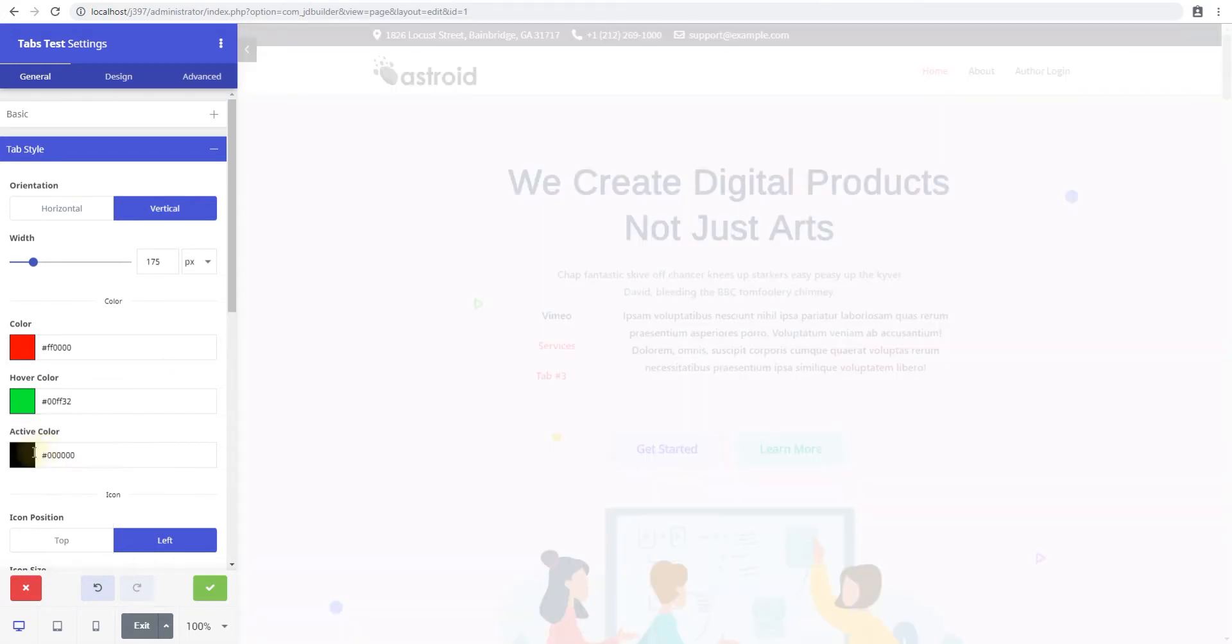
{"action": "left_click", "coordinate": [21, 455]}
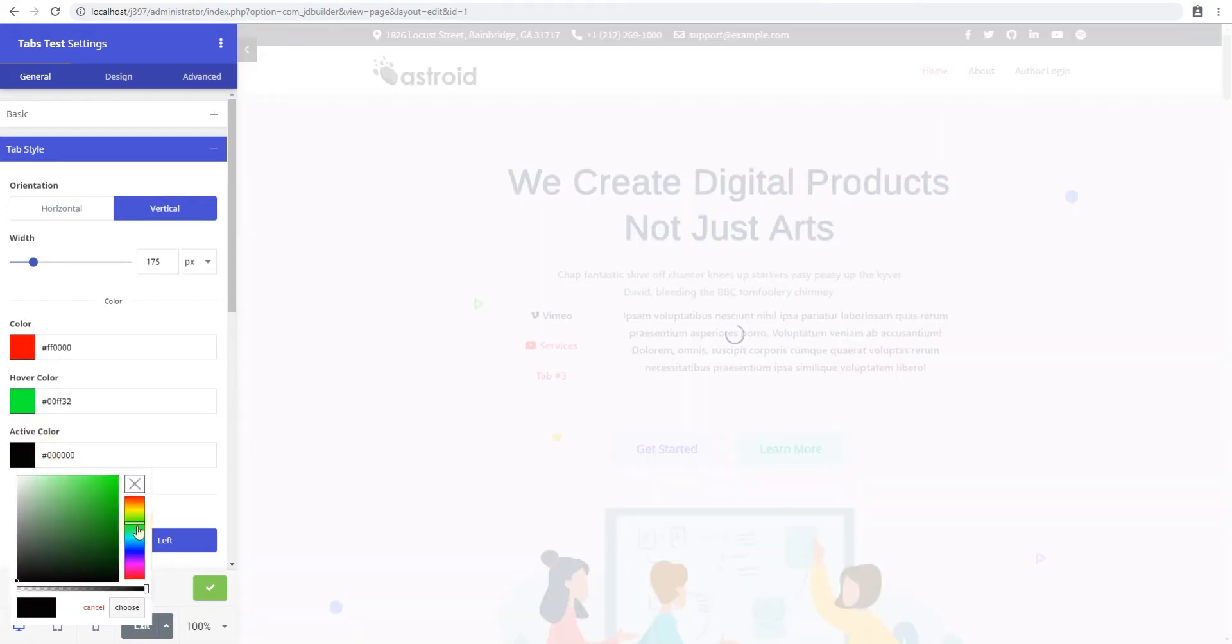
{"action": "left_click", "coordinate": [127, 607]}
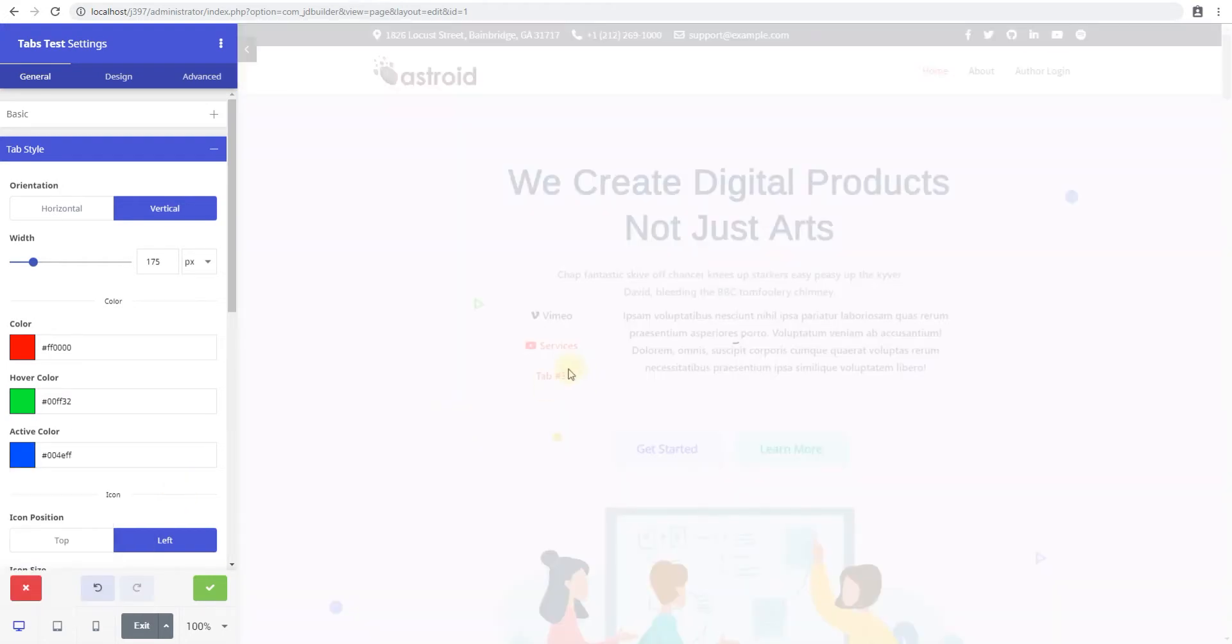
{"action": "mouse_move", "coordinate": [518, 344]}
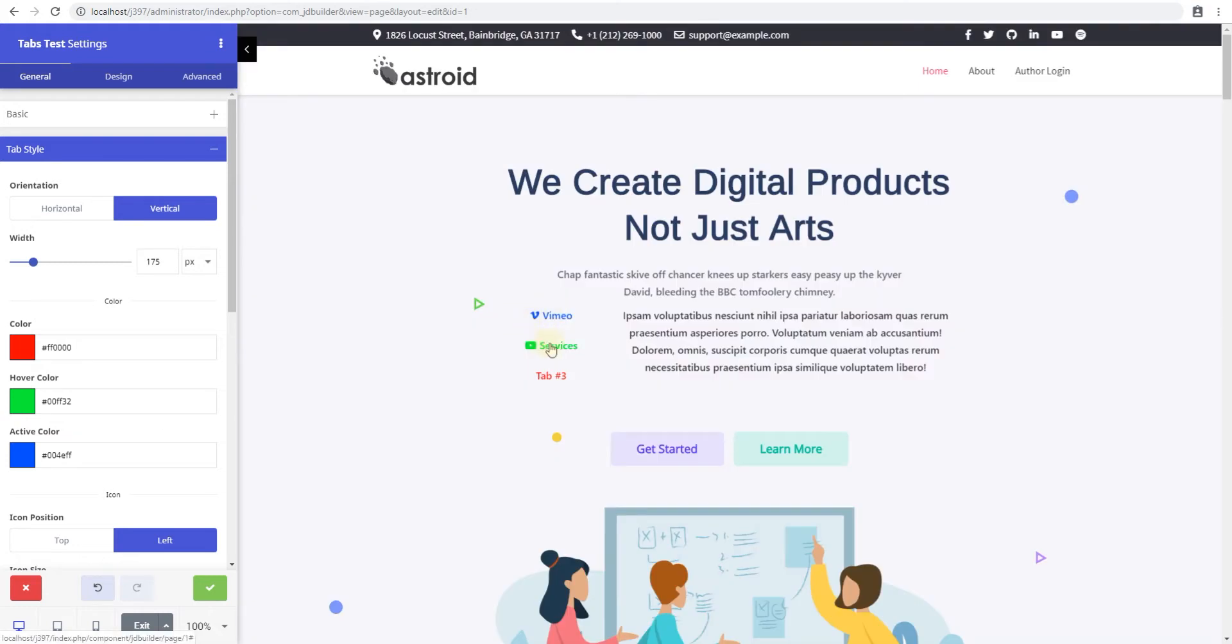
- Preview the Services and Vimeo tabs, then set Icon Position to Top
{"action": "left_click", "coordinate": [558, 346]}
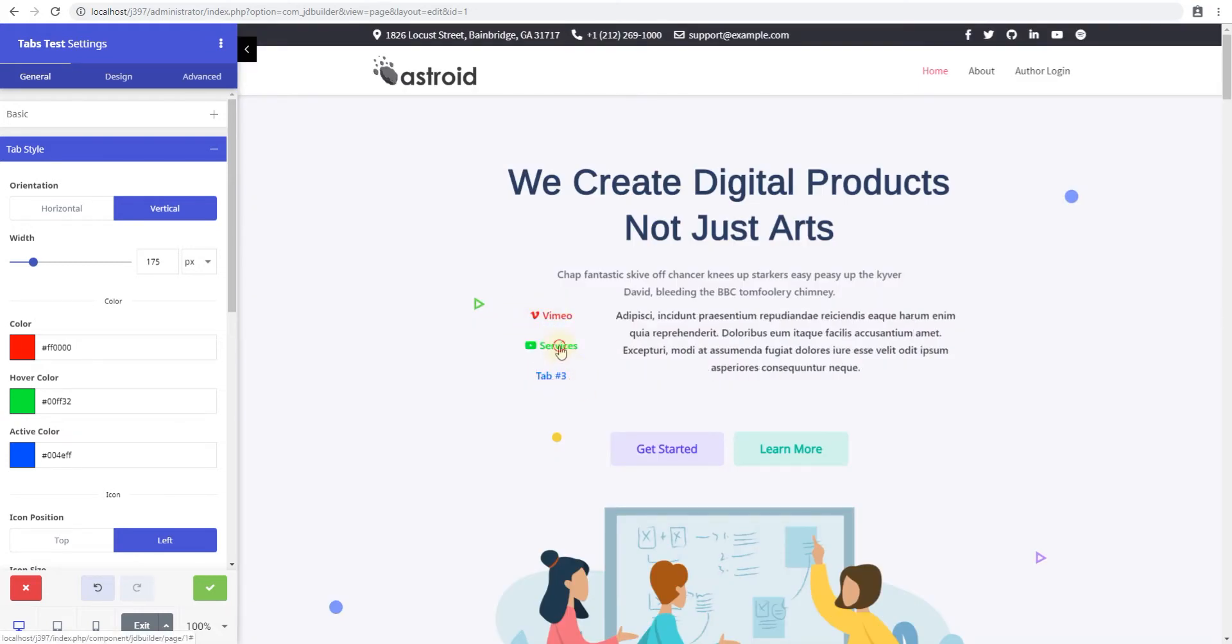
{"action": "left_click", "coordinate": [559, 346]}
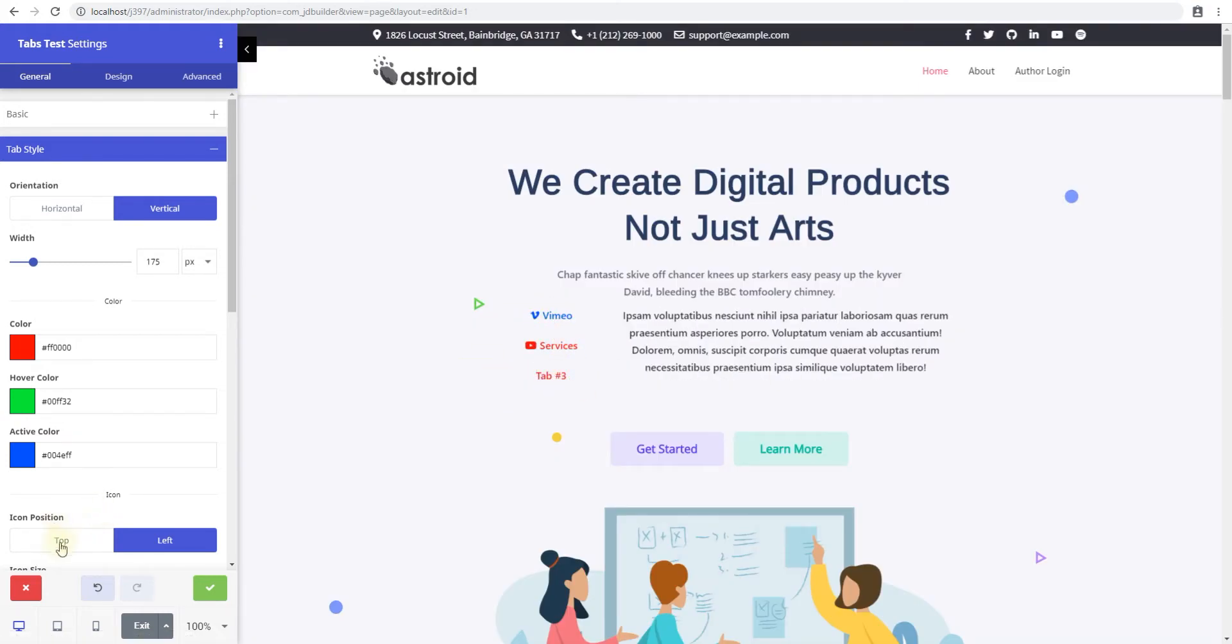
{"action": "scroll", "scroll_direction": "down", "scroll_amount": 3}
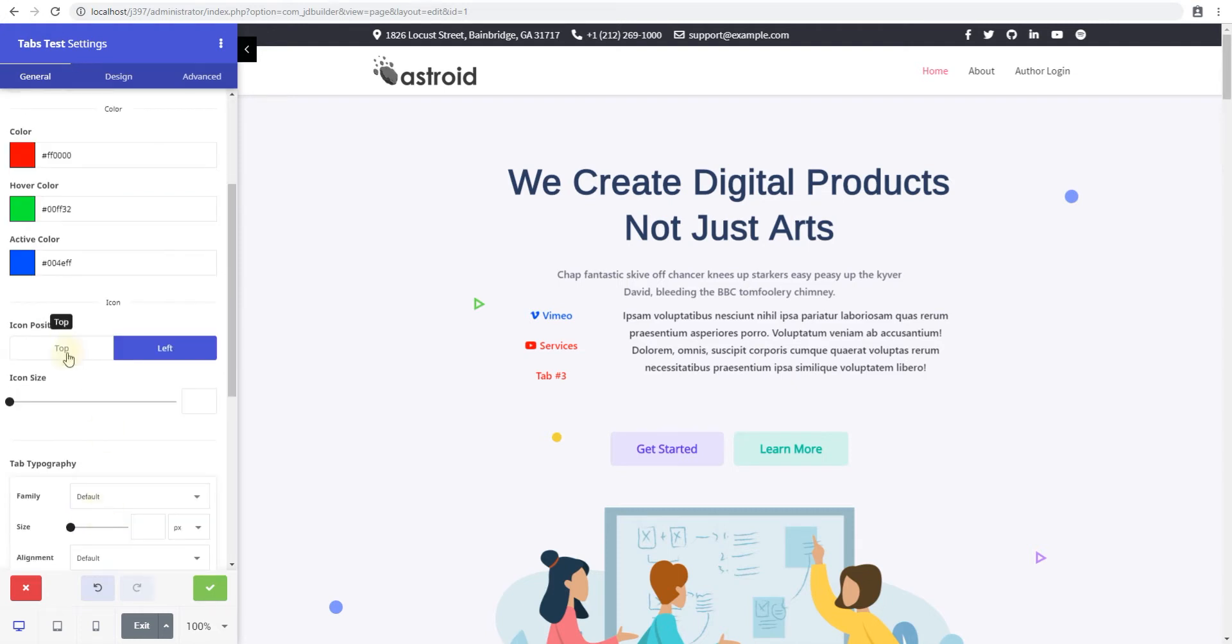
{"action": "left_click", "coordinate": [61, 348]}
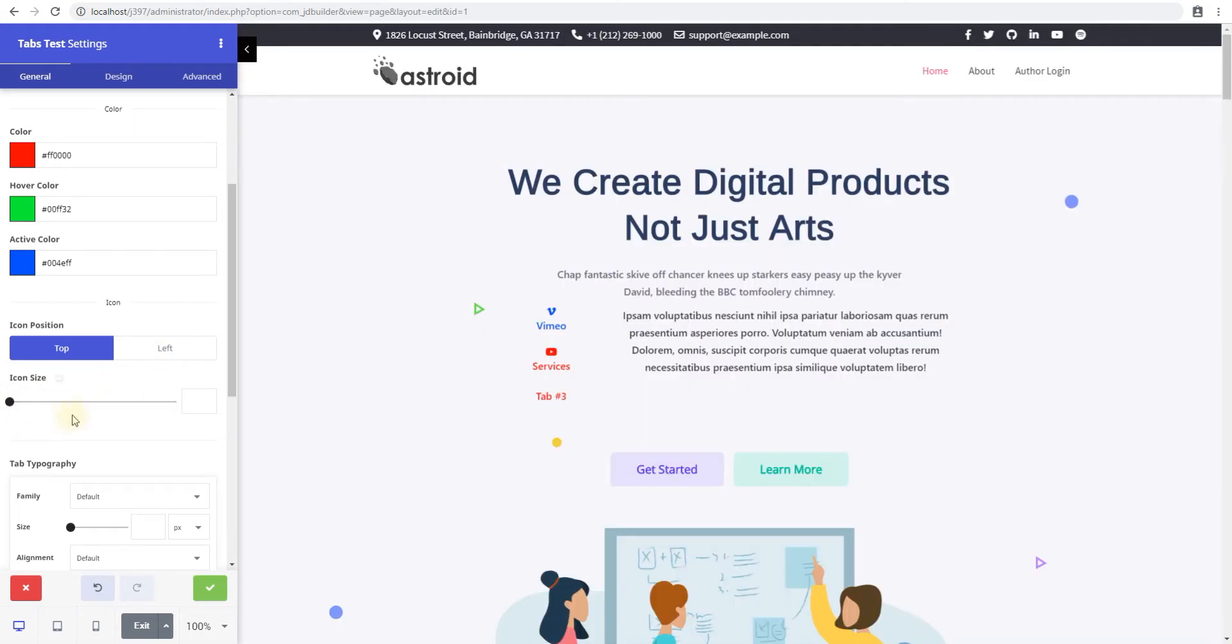
- Scroll the settings panel down to Tab Padding, now 20 px on every side
{"action": "scroll", "scroll_direction": "down", "scroll_amount": 3}
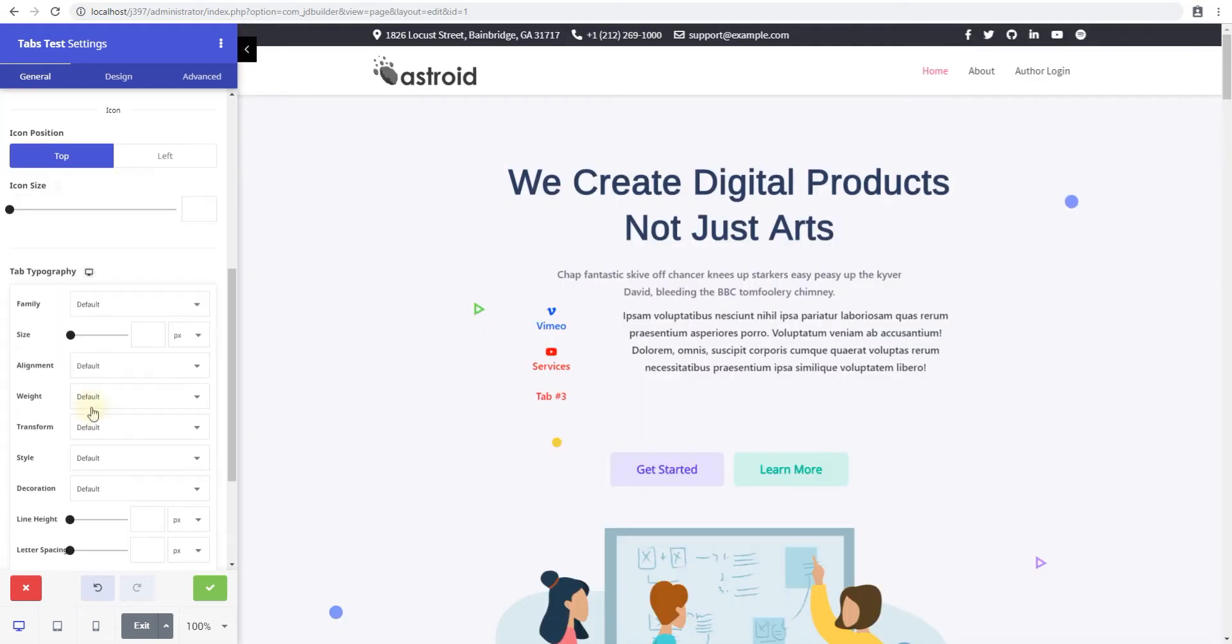
{"action": "scroll", "scroll_direction": "down", "scroll_amount": 3}
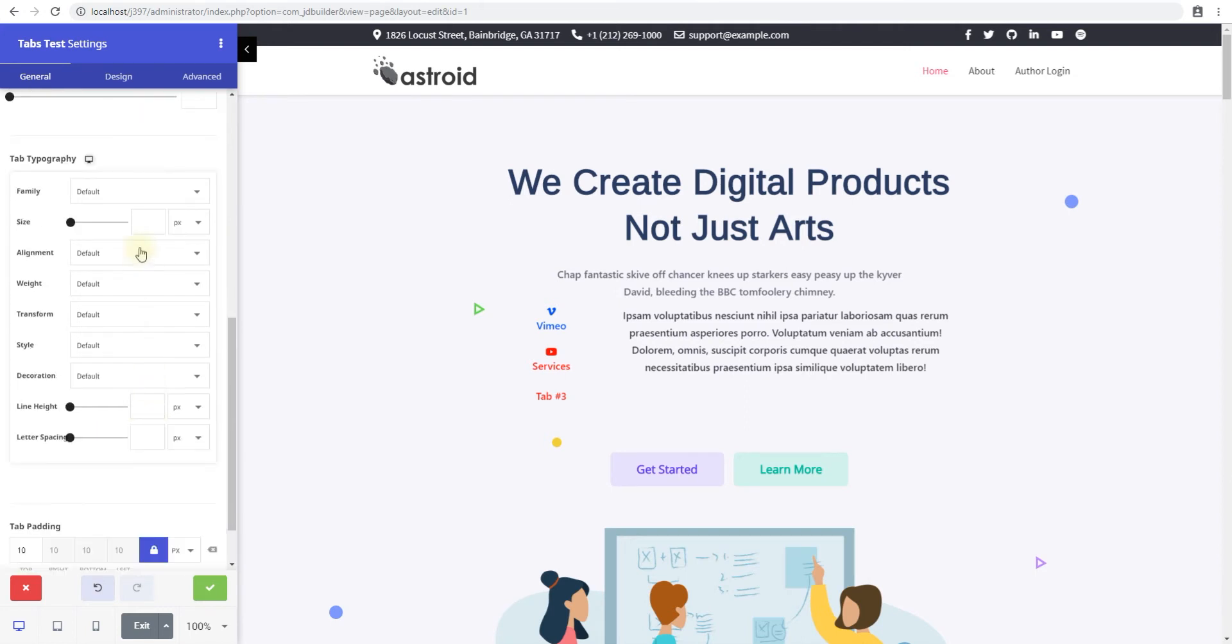
{"action": "mouse_move", "coordinate": [114, 193]}
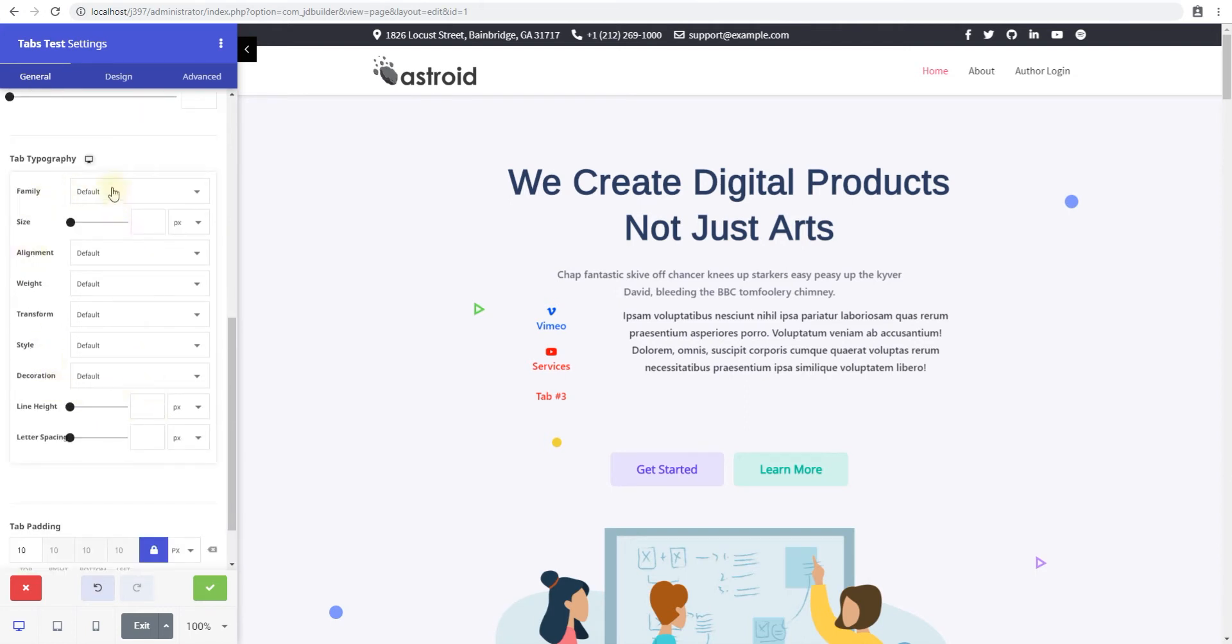
{"action": "mouse_move", "coordinate": [108, 194]}
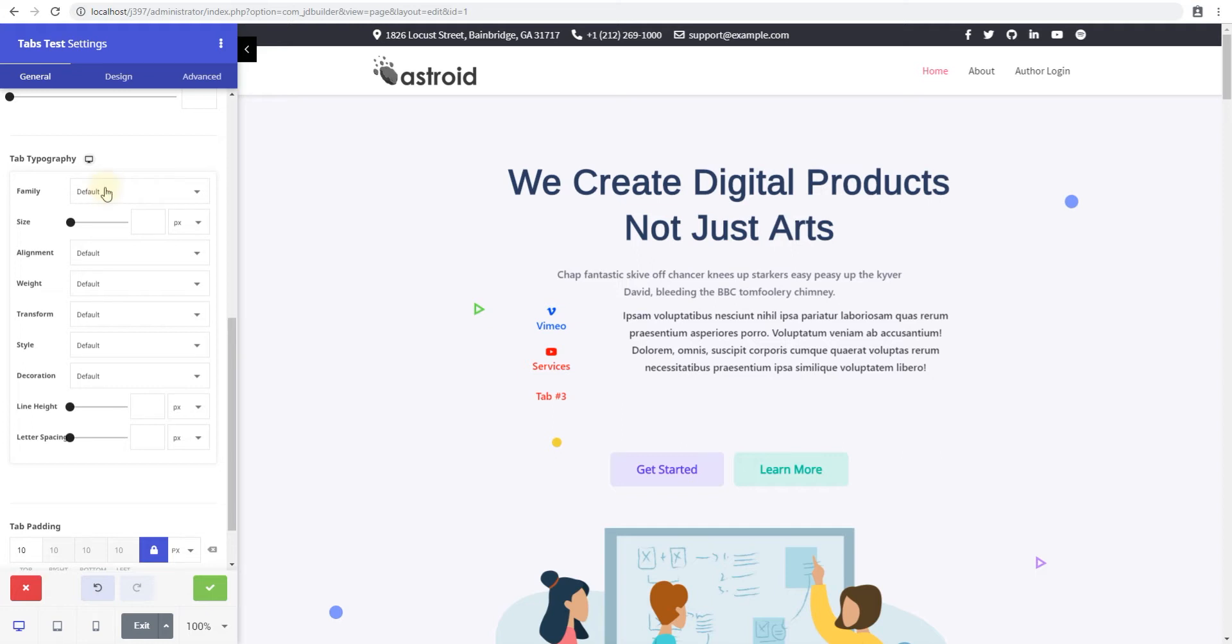
{"action": "mouse_move", "coordinate": [34, 229]}
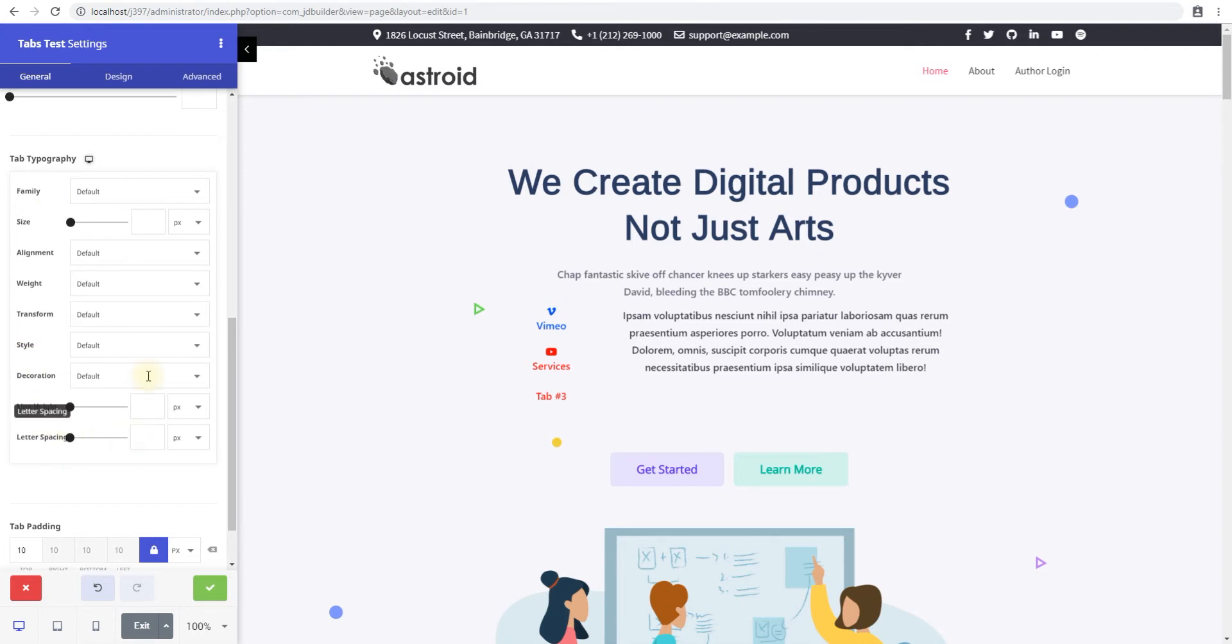
{"action": "scroll", "scroll_direction": "down", "scroll_amount": 3}
{"action": "type", "text": "20"}
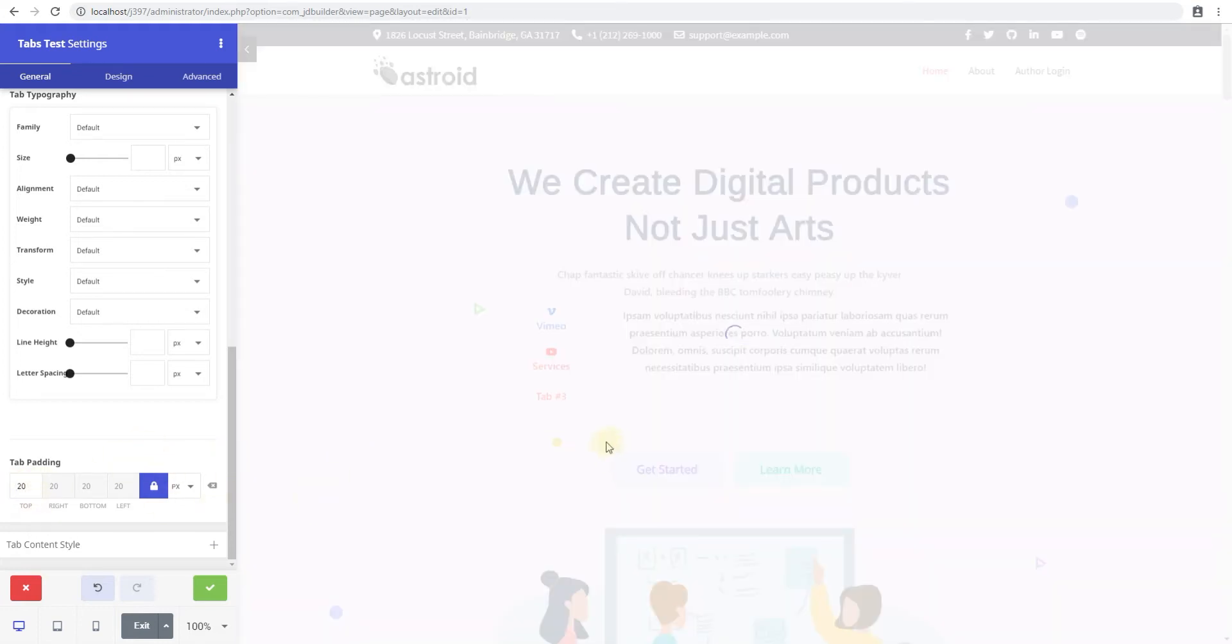
{"action": "mouse_move", "coordinate": [601, 319]}
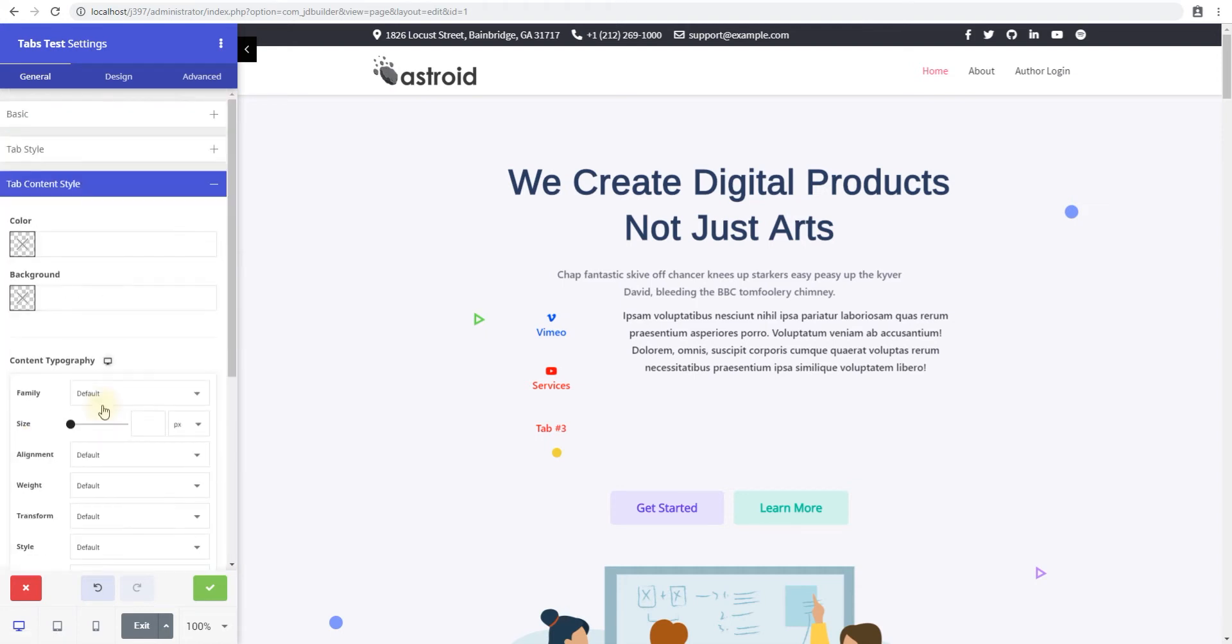
- Set the Tab Content Style background to gray #818181 and preview another tab
{"action": "left_click", "coordinate": [113, 150]}
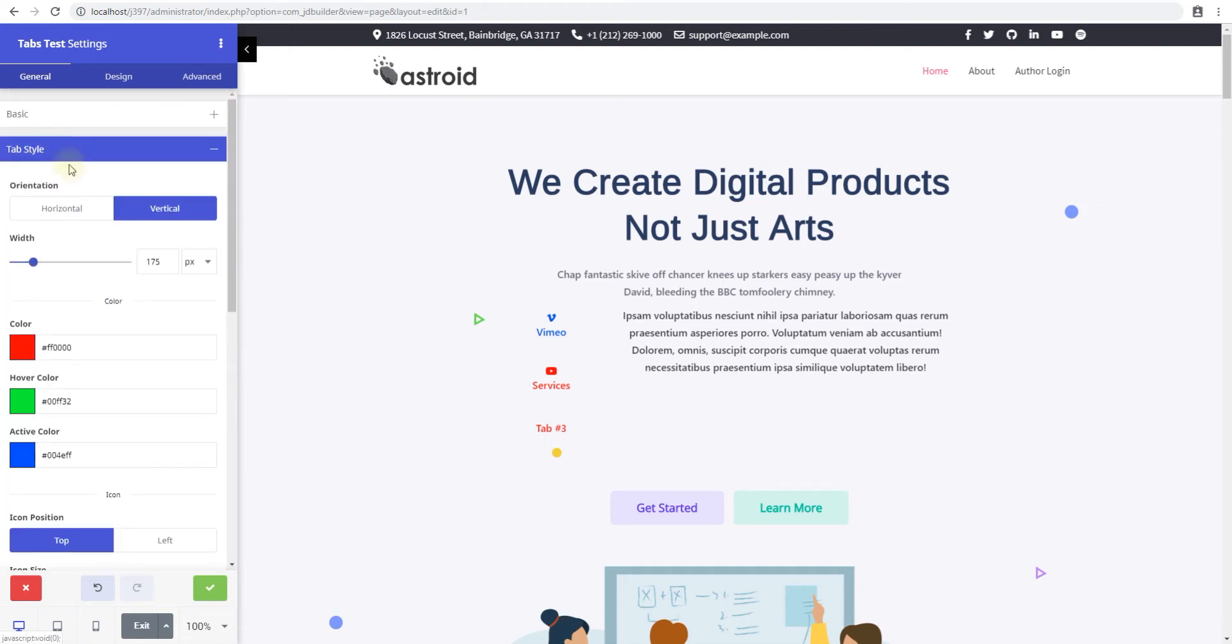
{"action": "mouse_move", "coordinate": [517, 304]}
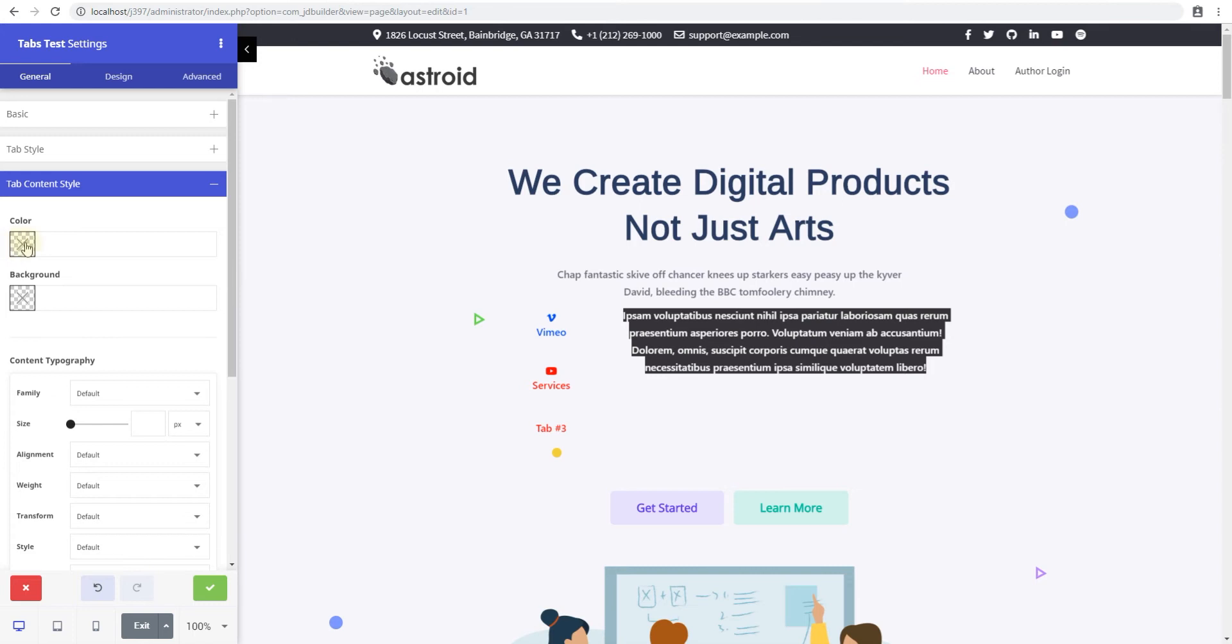
{"action": "left_click", "coordinate": [22, 245]}
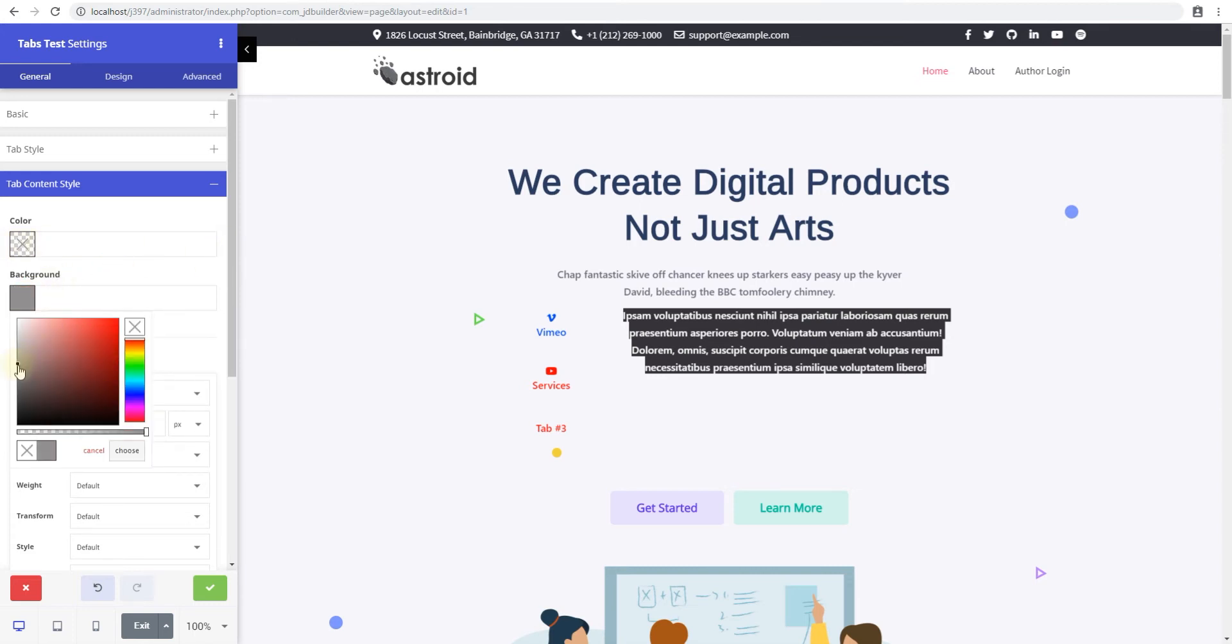
{"action": "left_click", "coordinate": [126, 451]}
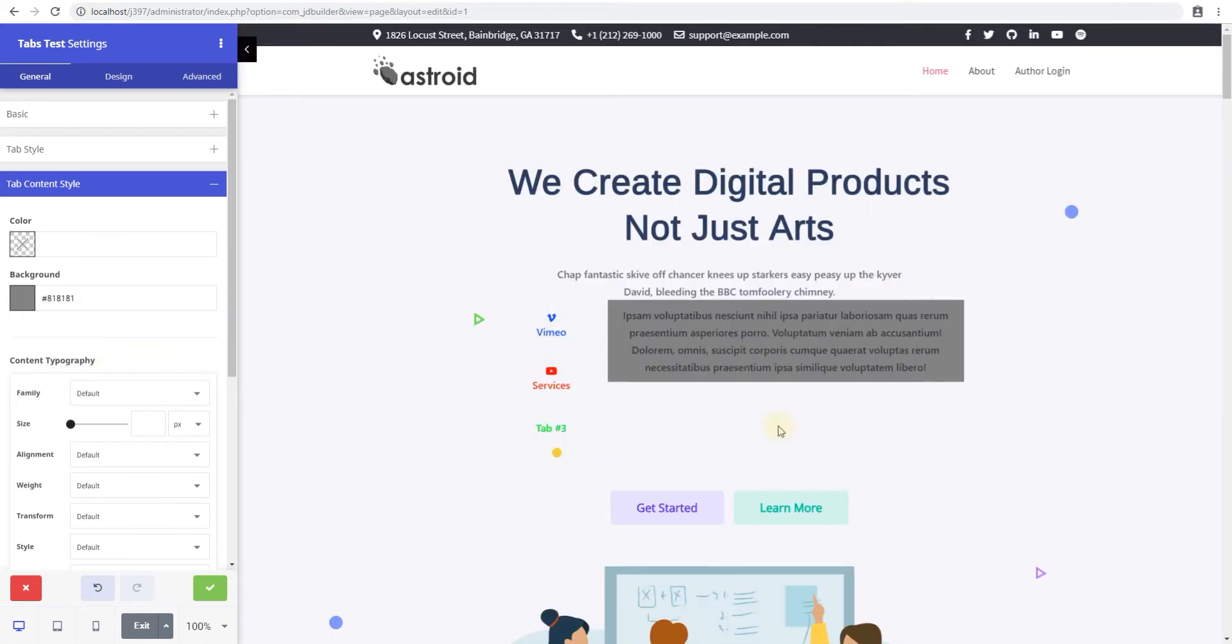
{"action": "left_click", "coordinate": [551, 322]}
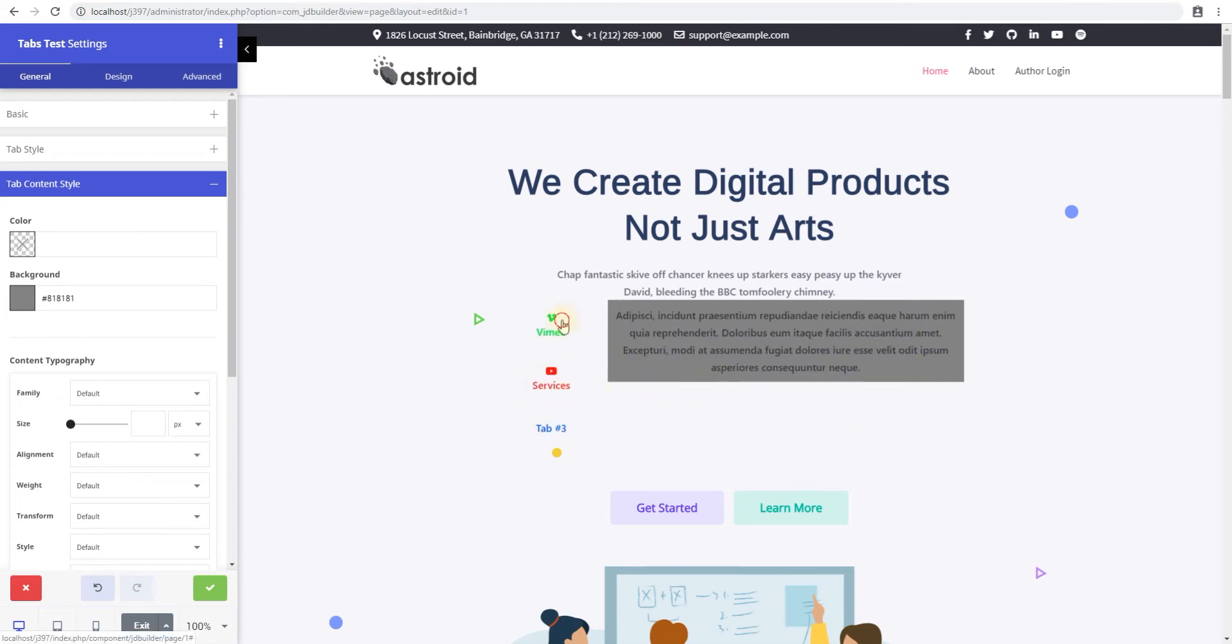
{"action": "mouse_move", "coordinate": [84, 417]}
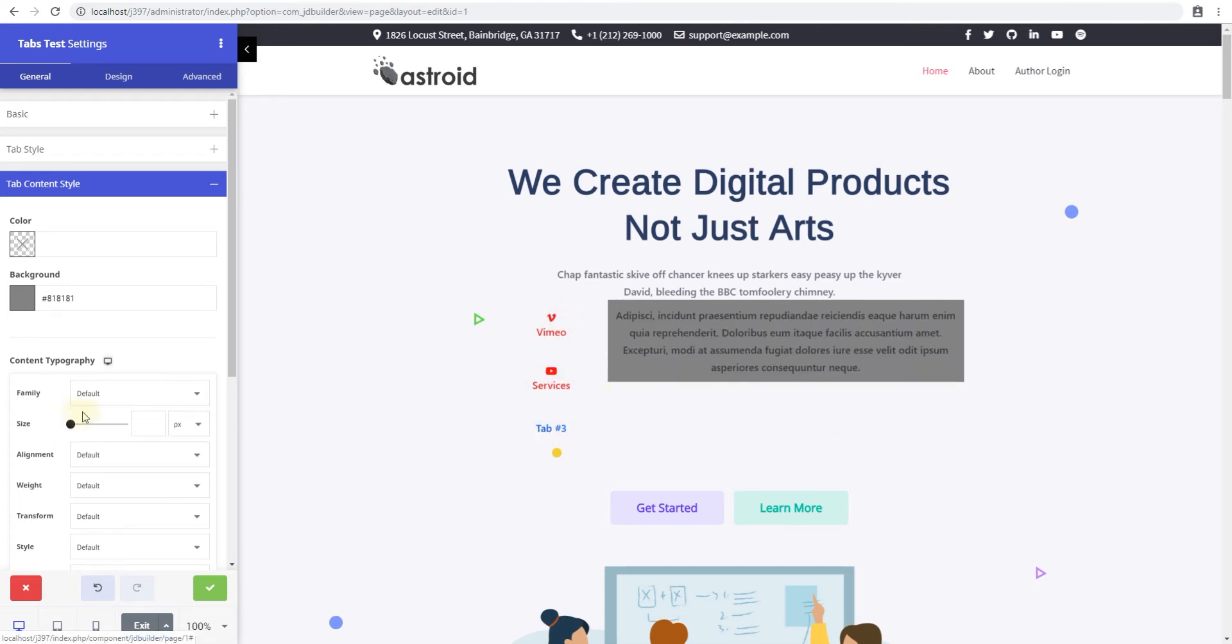
- Set the tab content's Border Type to Solid and its Border Color to red #ff0000
{"action": "scroll", "scroll_direction": "down", "scroll_amount": 3}
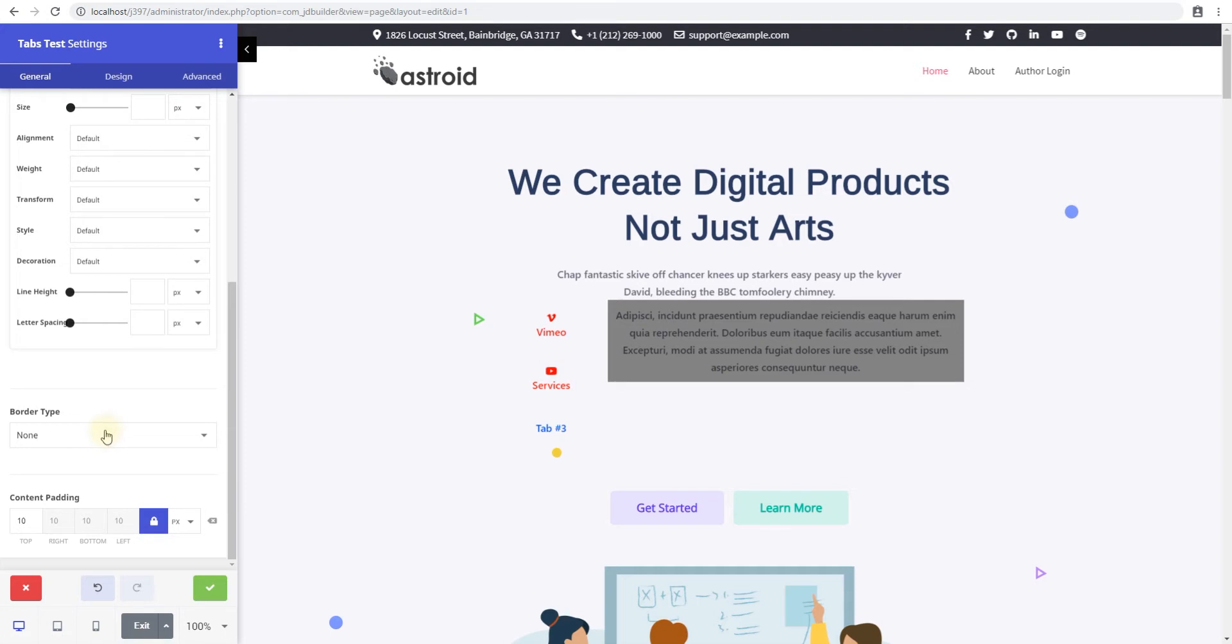
{"action": "left_click", "coordinate": [108, 435]}
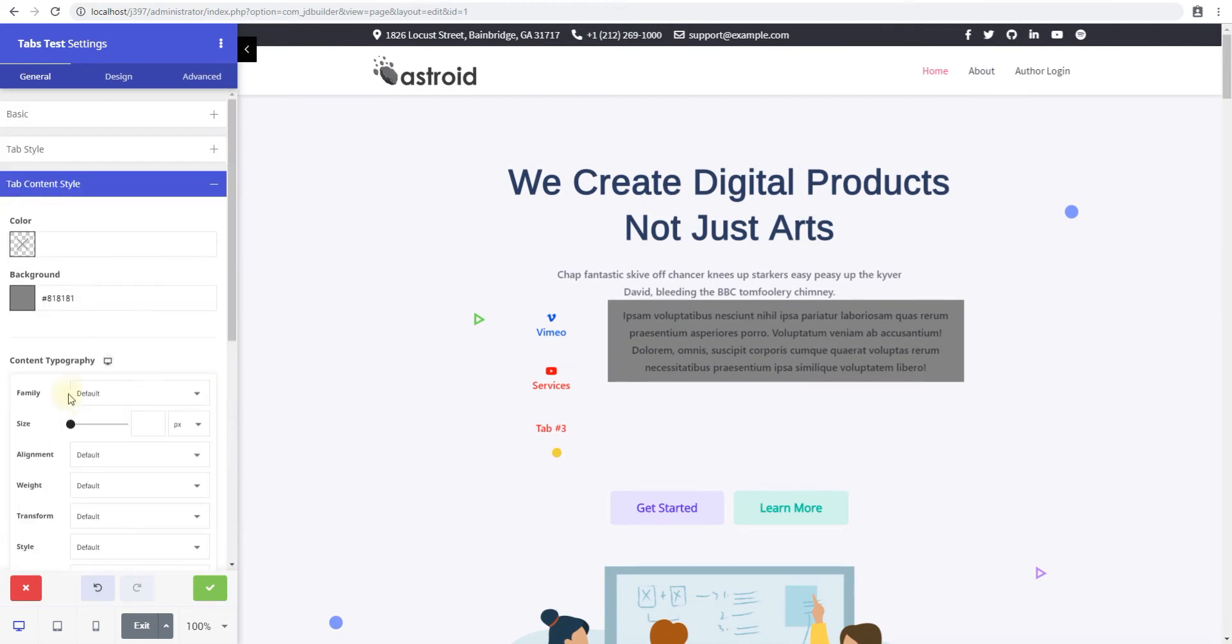
{"action": "scroll", "scroll_direction": "down", "scroll_amount": 3}
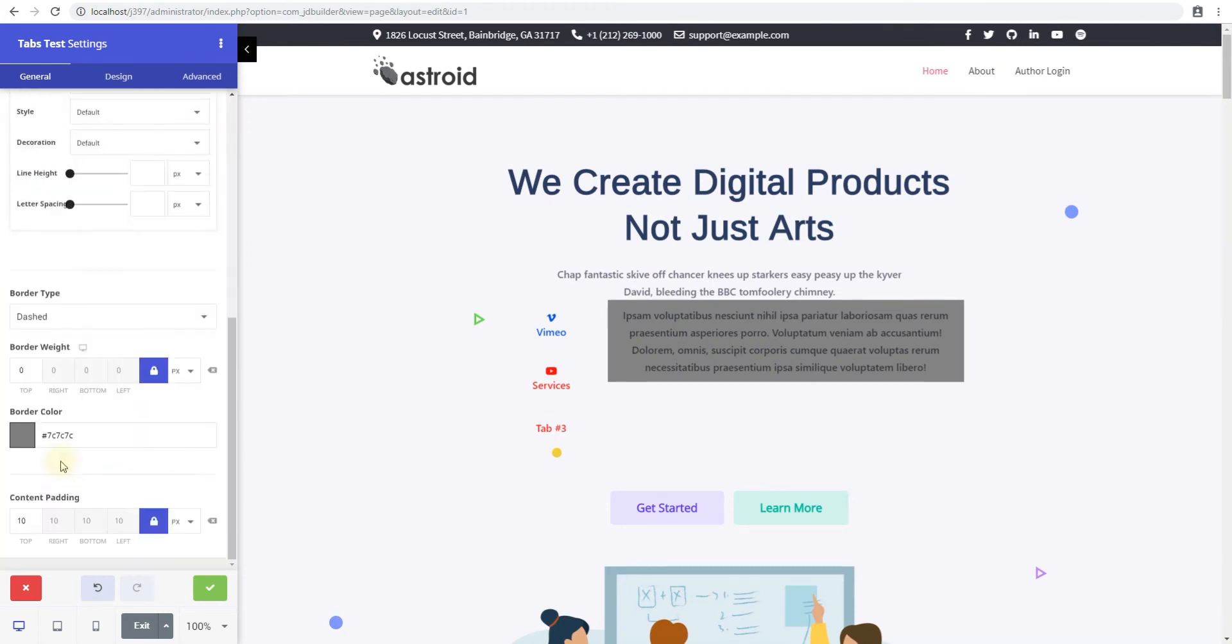
{"action": "scroll", "scroll_direction": "up", "scroll_amount": 3}
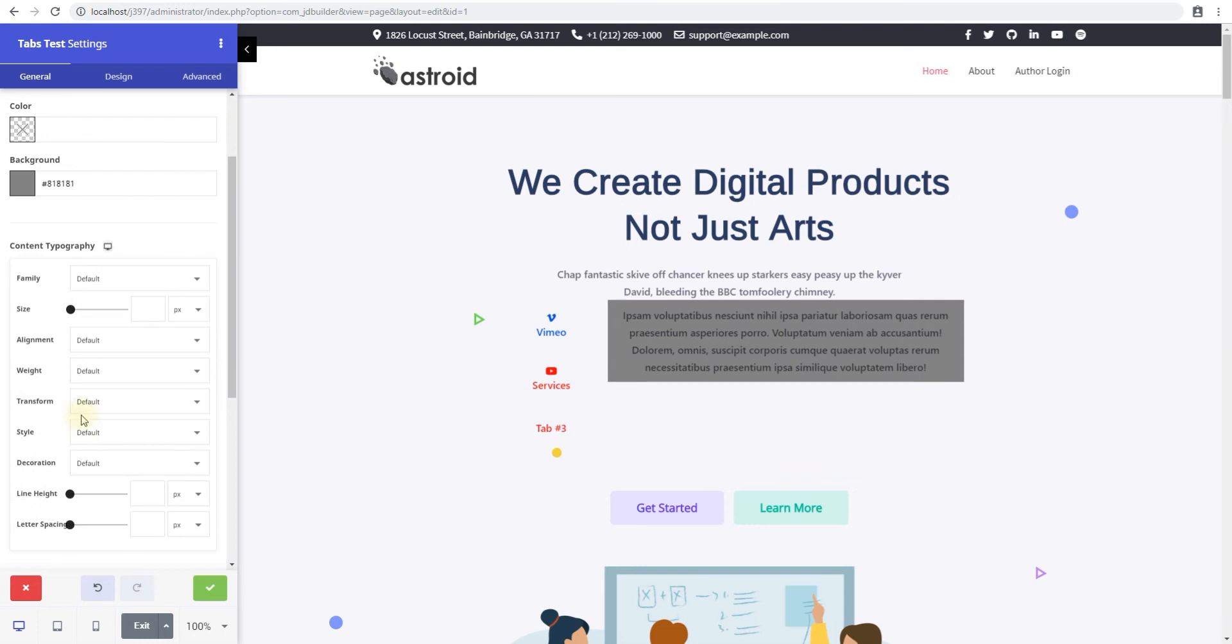
{"action": "scroll", "scroll_direction": "down", "scroll_amount": 3}
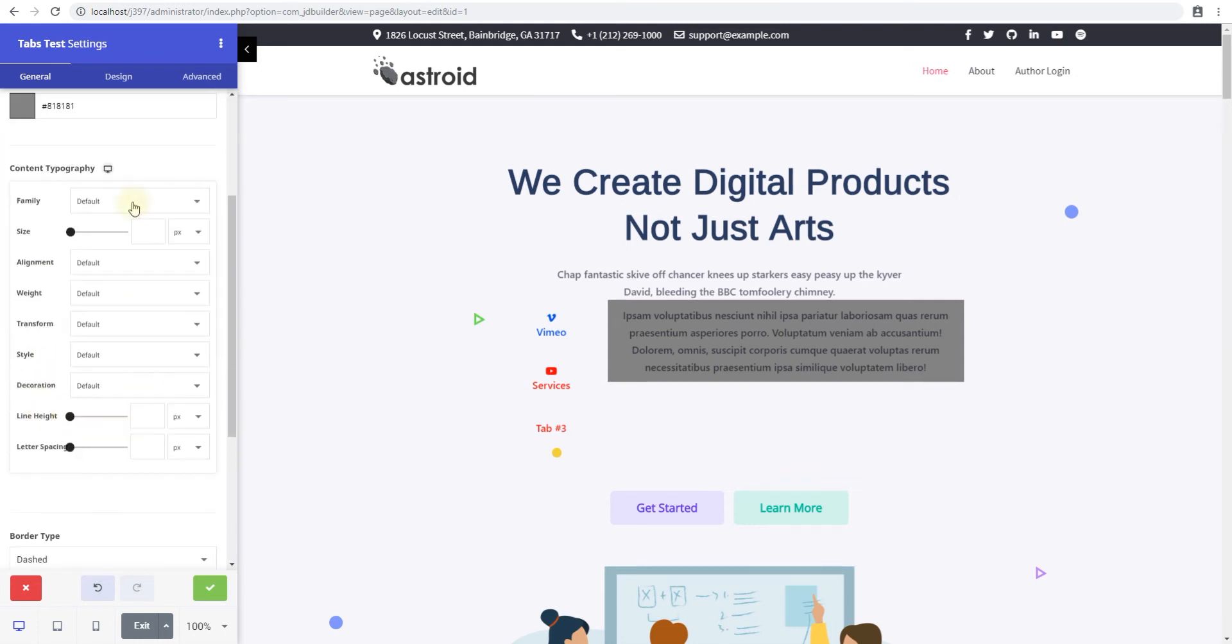
{"action": "scroll", "scroll_direction": "down", "scroll_amount": 3}
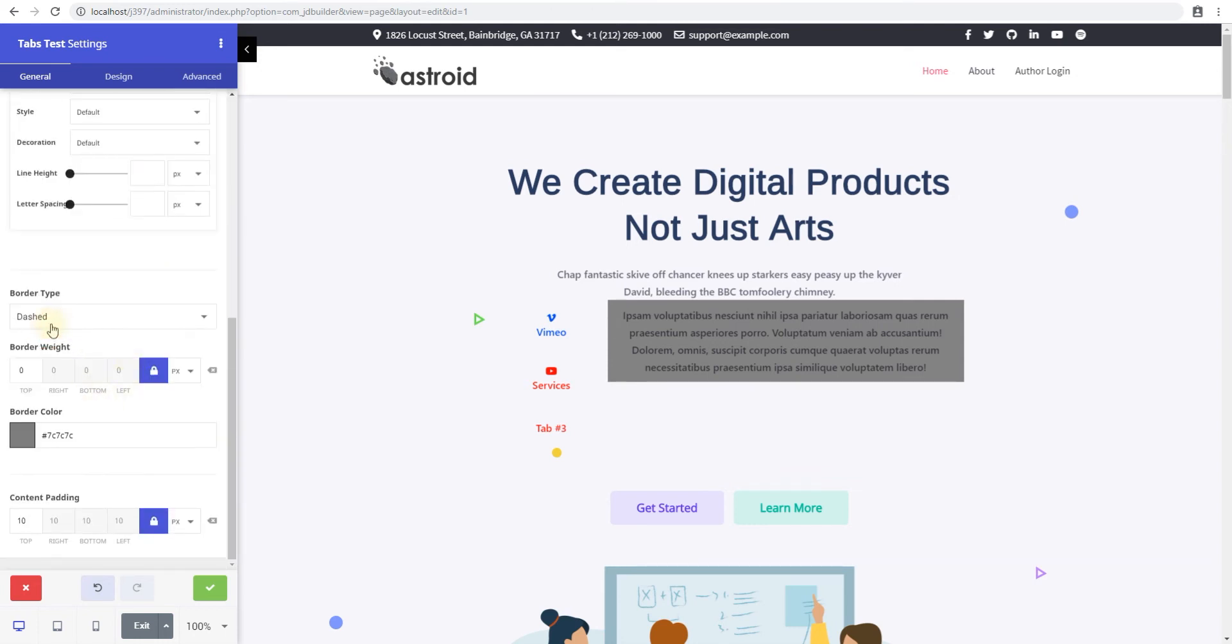
{"action": "left_click", "coordinate": [110, 316]}
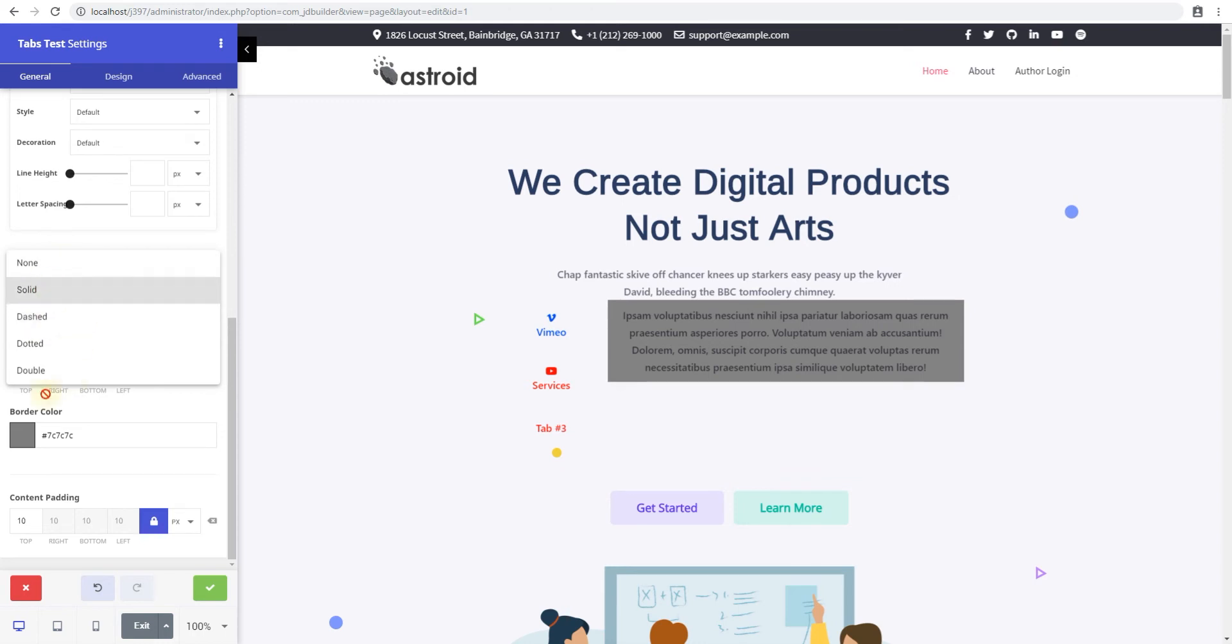
{"action": "left_click", "coordinate": [27, 290]}
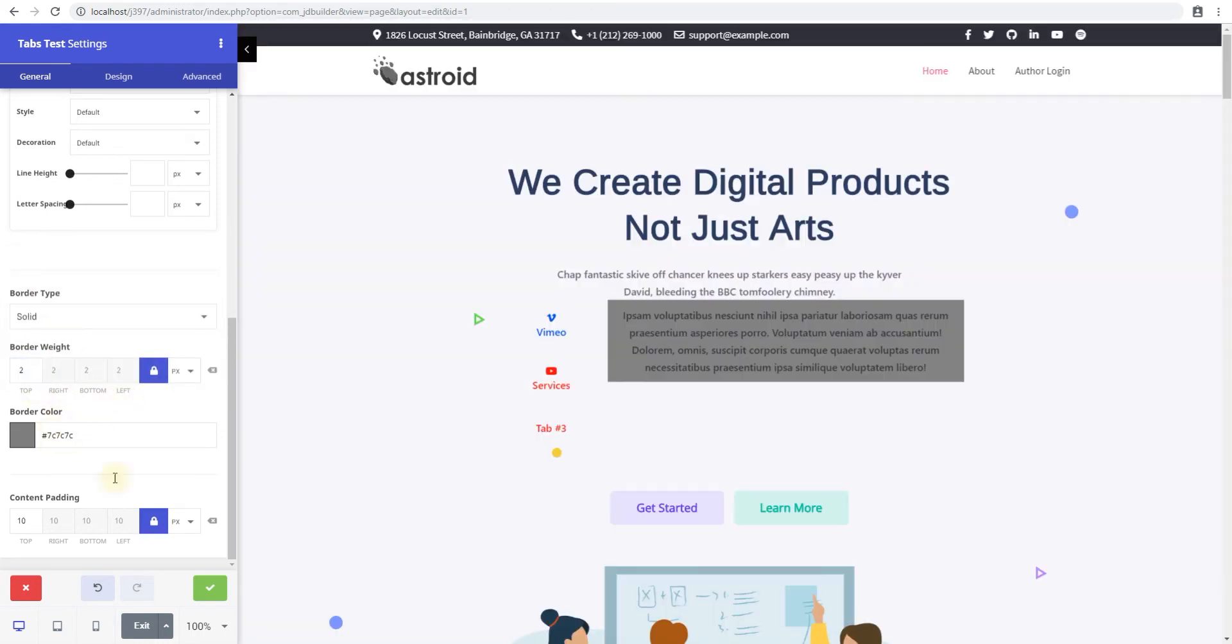
{"action": "left_click", "coordinate": [118, 435]}
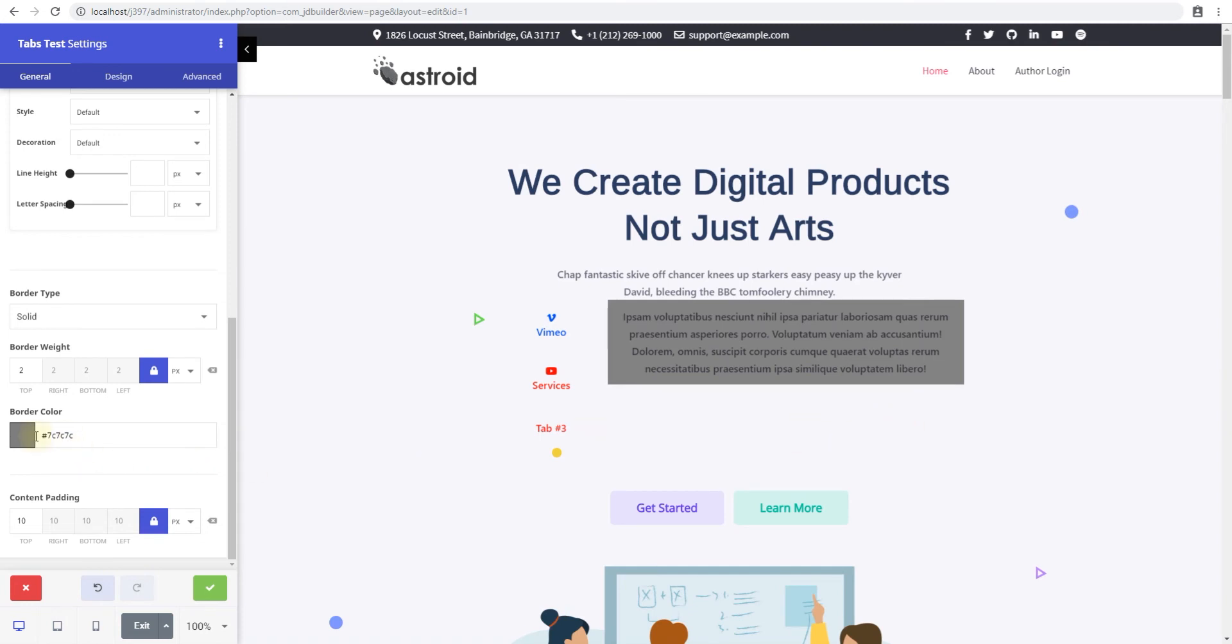
{"action": "left_click", "coordinate": [22, 436]}
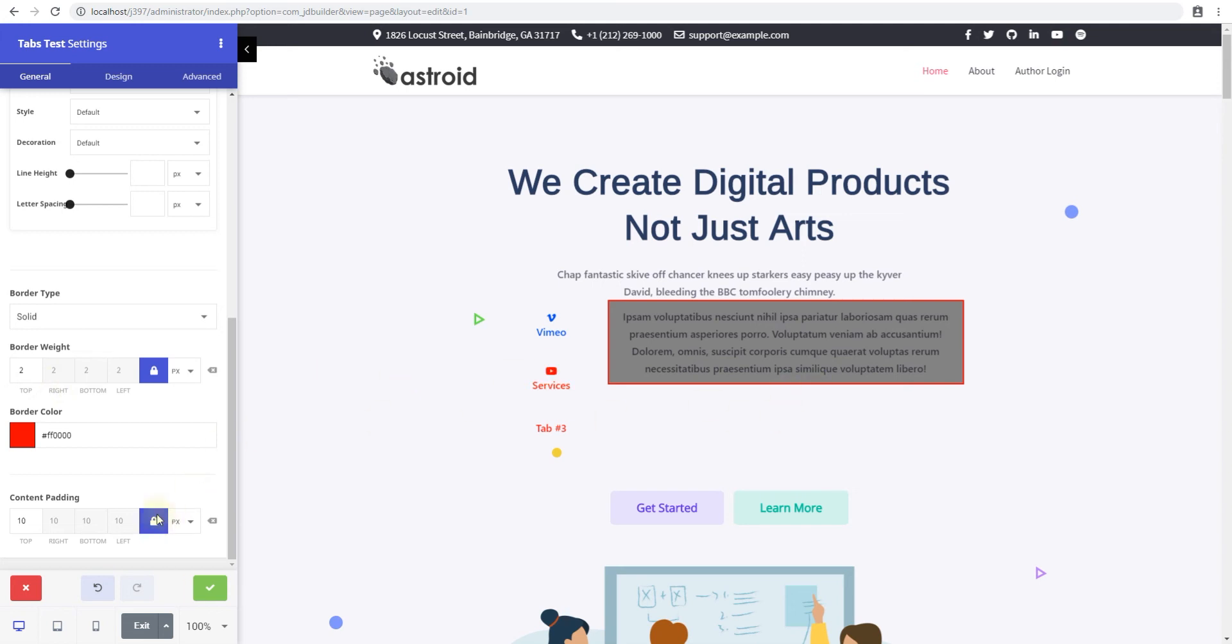
{"action": "left_click", "coordinate": [153, 521]}
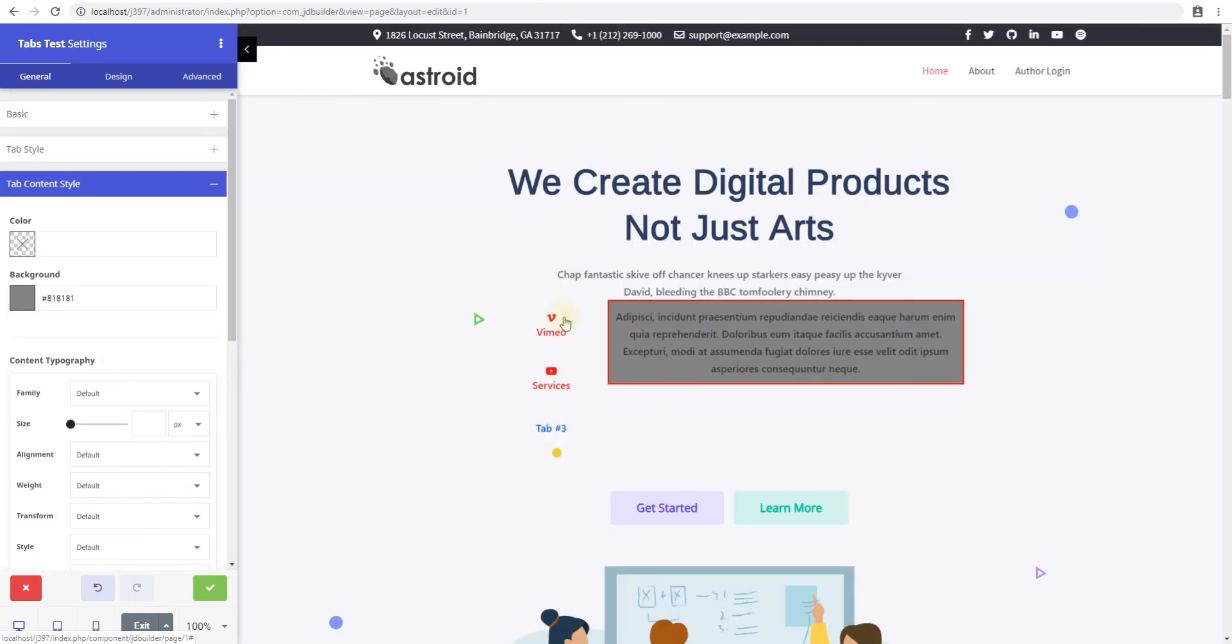
{"action": "left_click", "coordinate": [551, 324]}
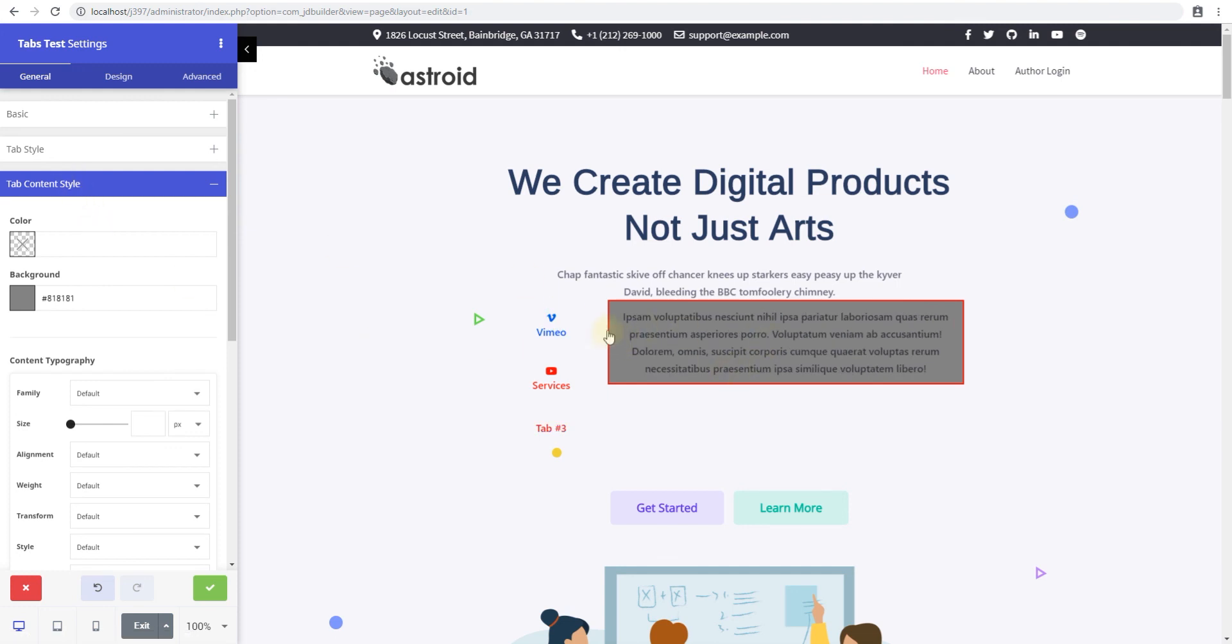
{"action": "mouse_move", "coordinate": [609, 337]}
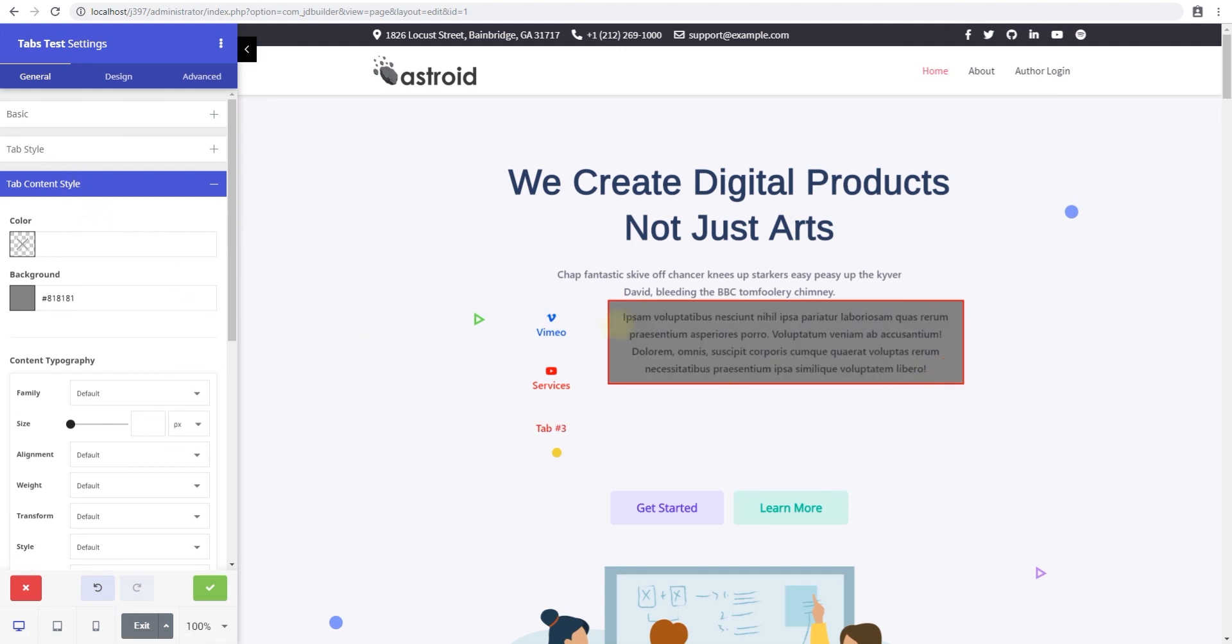